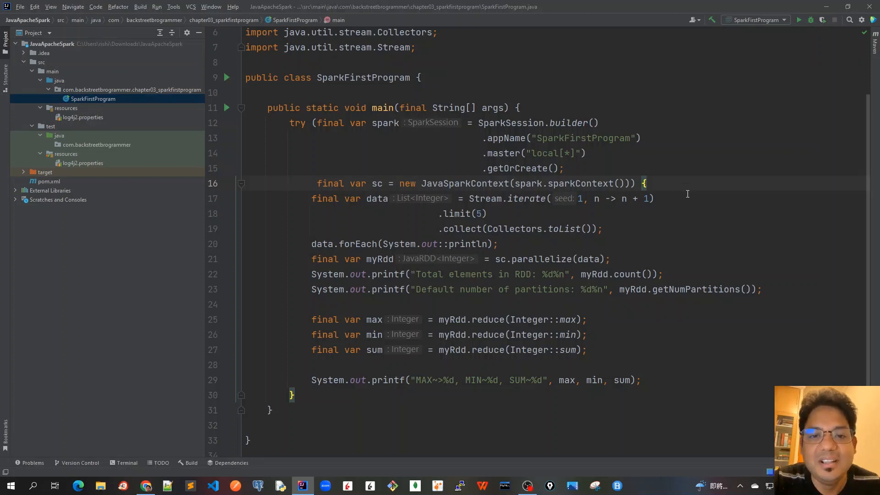
pyautogui.moveTo(748, 208)
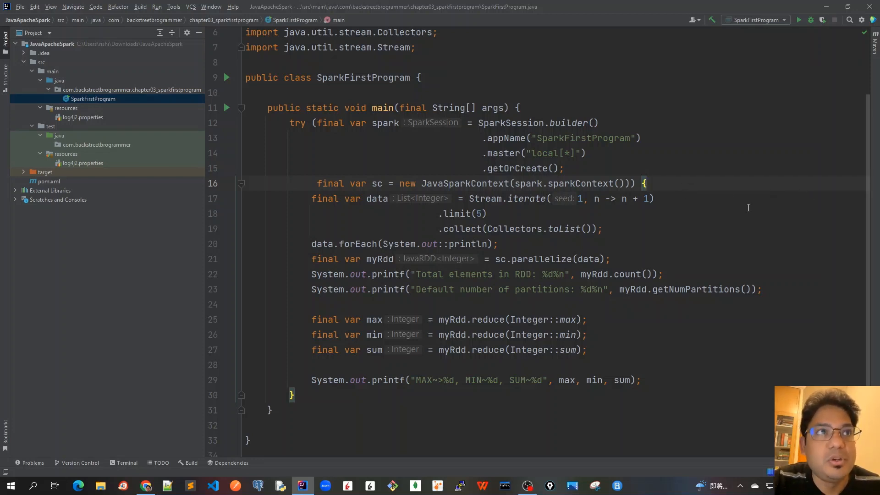
pyautogui.moveTo(444, 139)
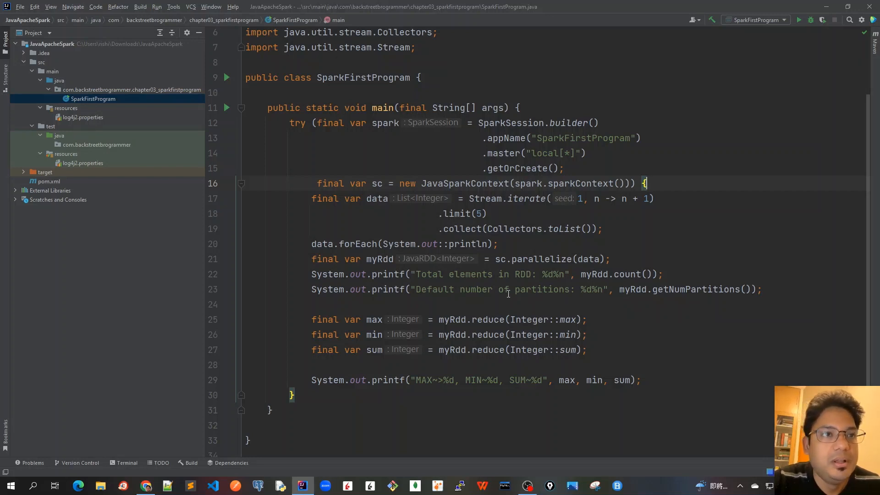
pyautogui.moveTo(608, 332)
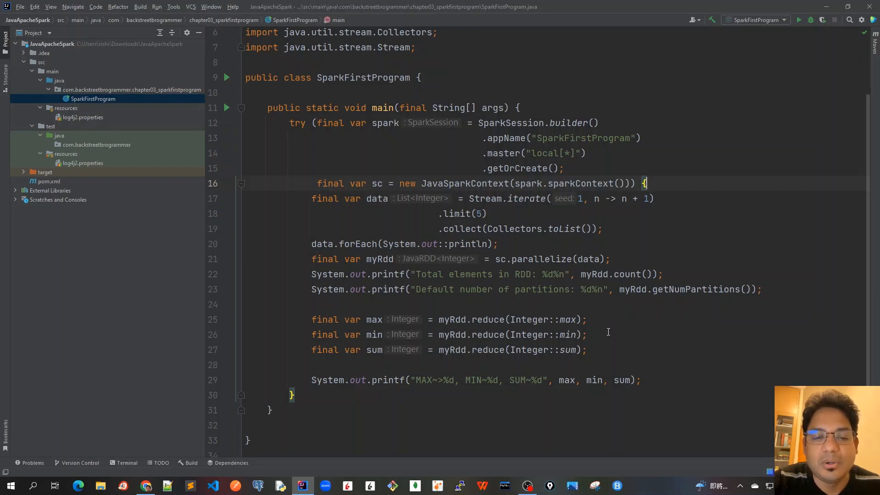
pyautogui.moveTo(369, 207)
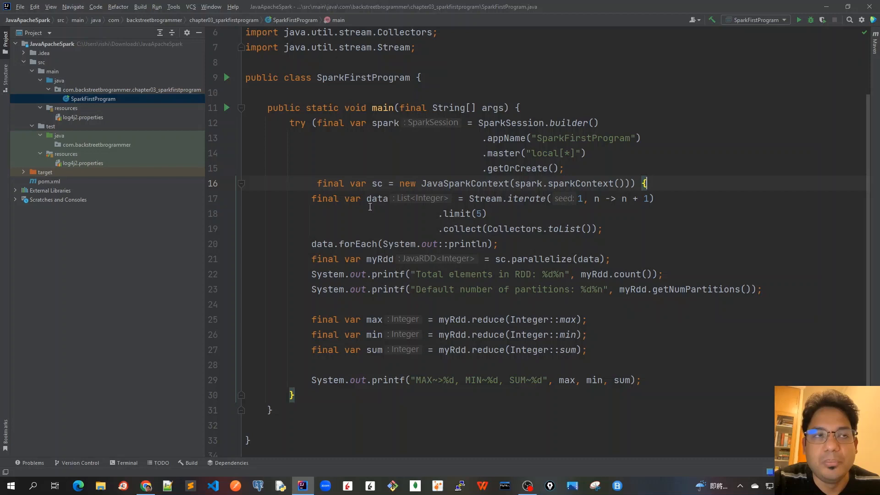
pyautogui.moveTo(552, 229)
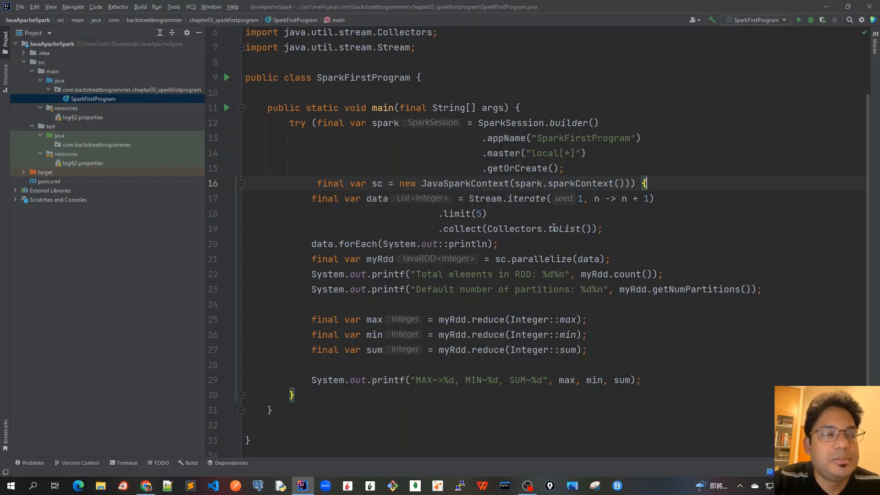
# Below the MAX/MIN/SUM printf line, write new Scanner(System.in) as a local variable named scanner
pyautogui.doubleClick(464, 183)
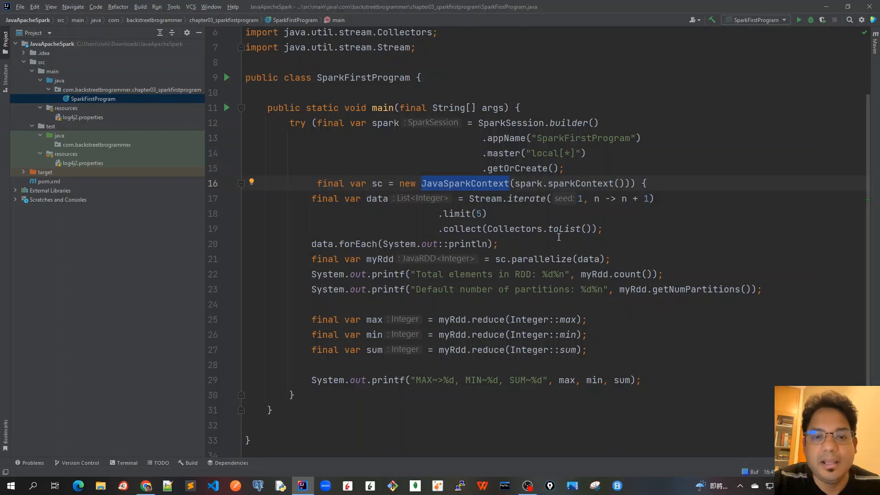
pyautogui.moveTo(601, 207)
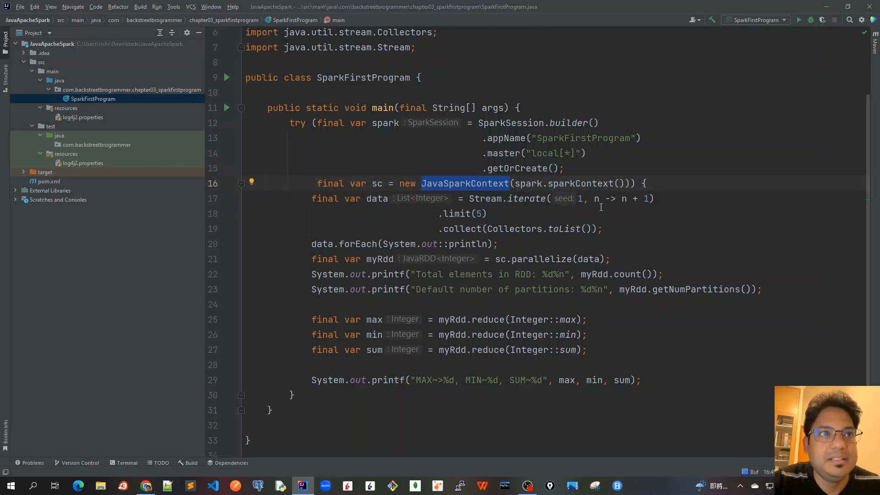
pyautogui.moveTo(400, 274)
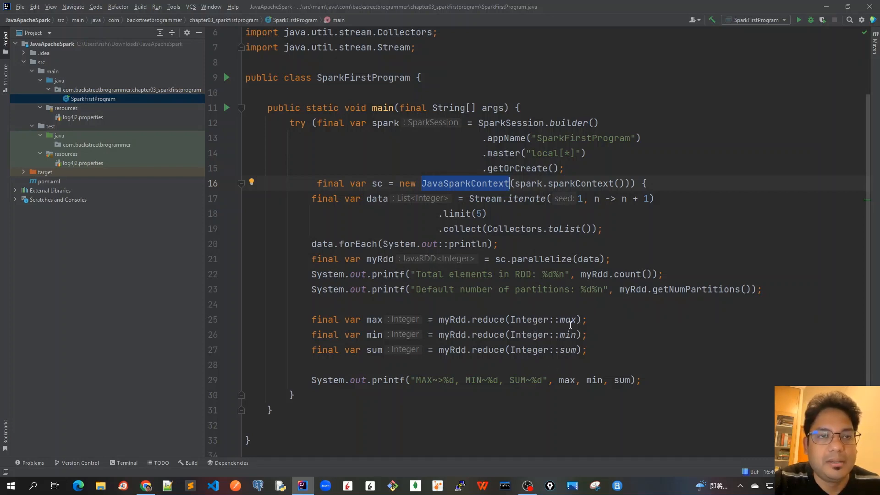
pyautogui.moveTo(381, 211)
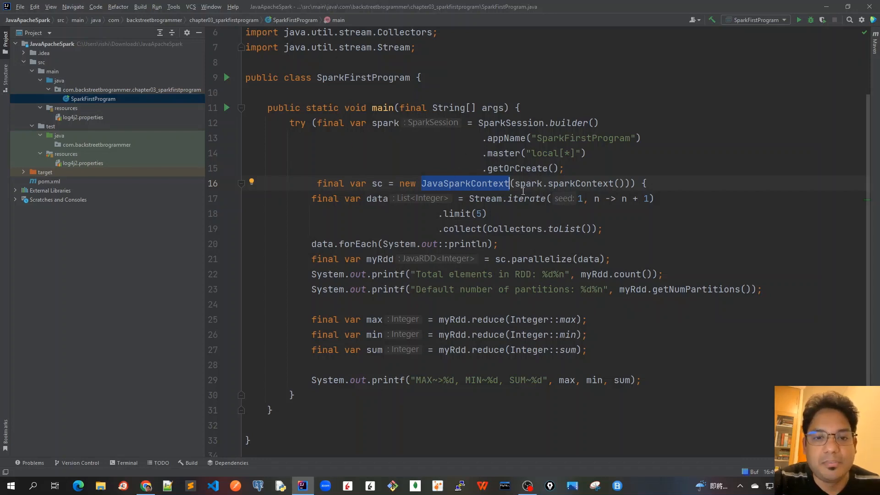
pyautogui.moveTo(435, 196)
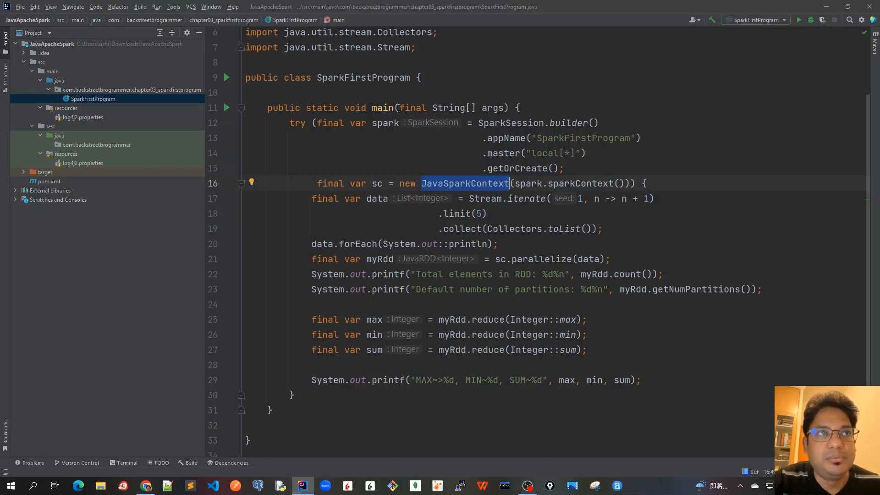
pyautogui.moveTo(428, 301)
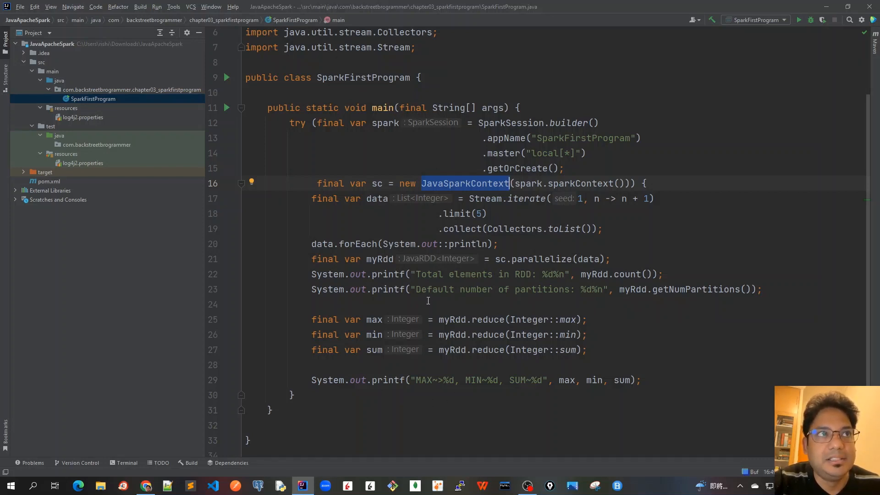
pyautogui.moveTo(354, 205)
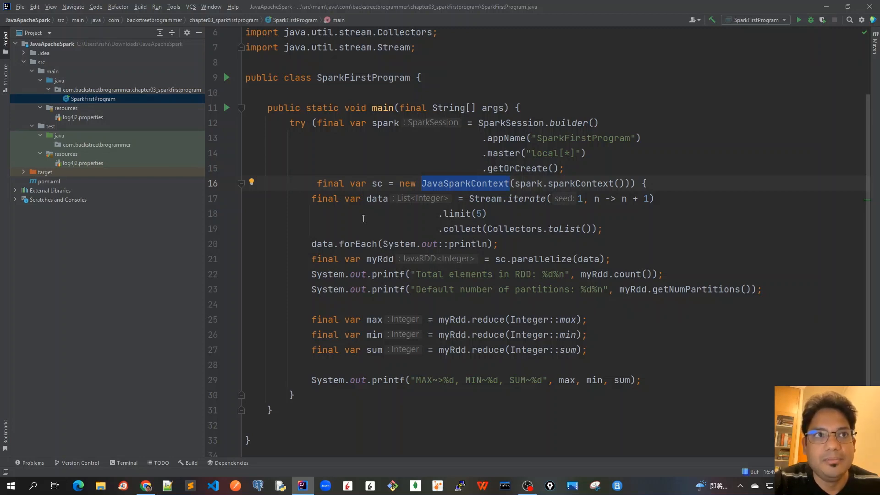
pyautogui.moveTo(581, 329)
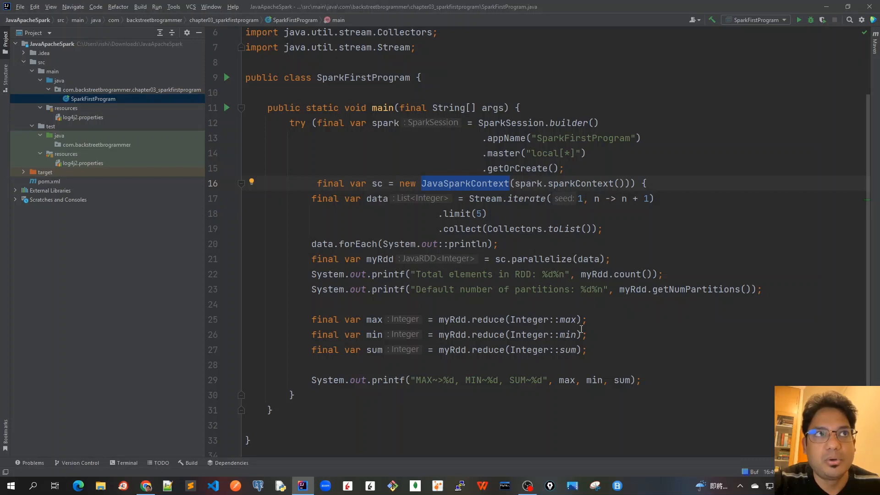
pyautogui.click(651, 380)
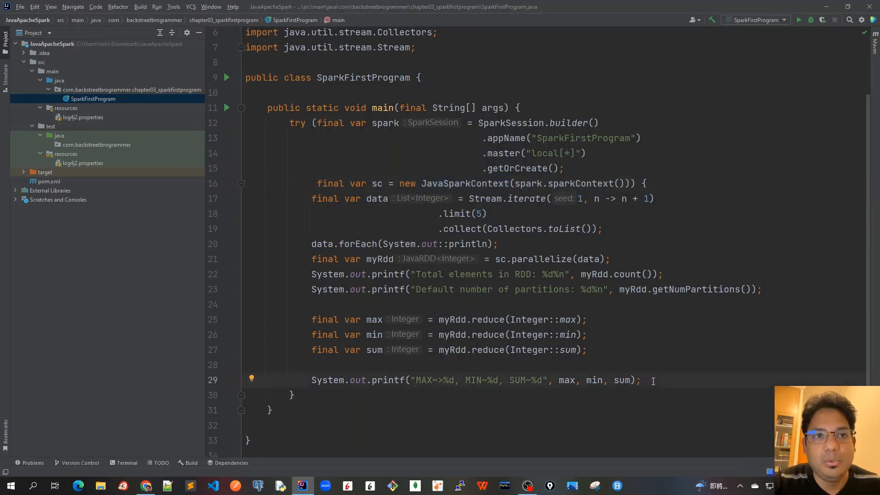
pyautogui.press('enter')
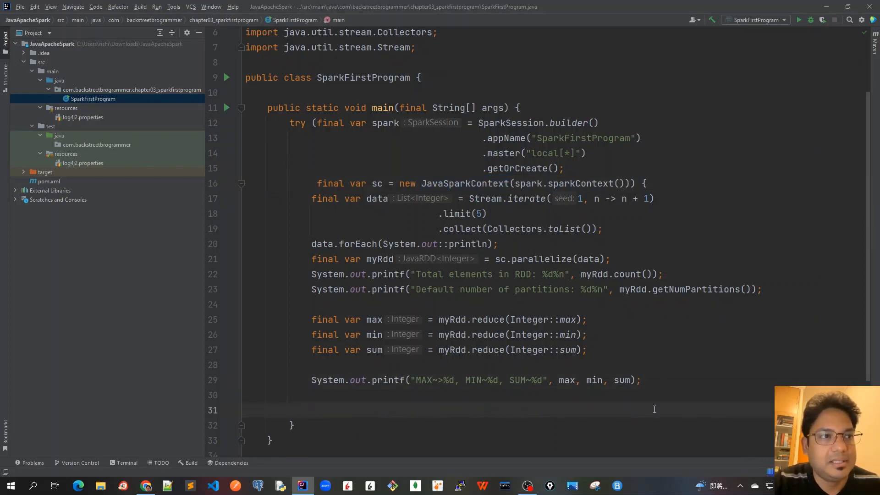
pyautogui.moveTo(651, 371)
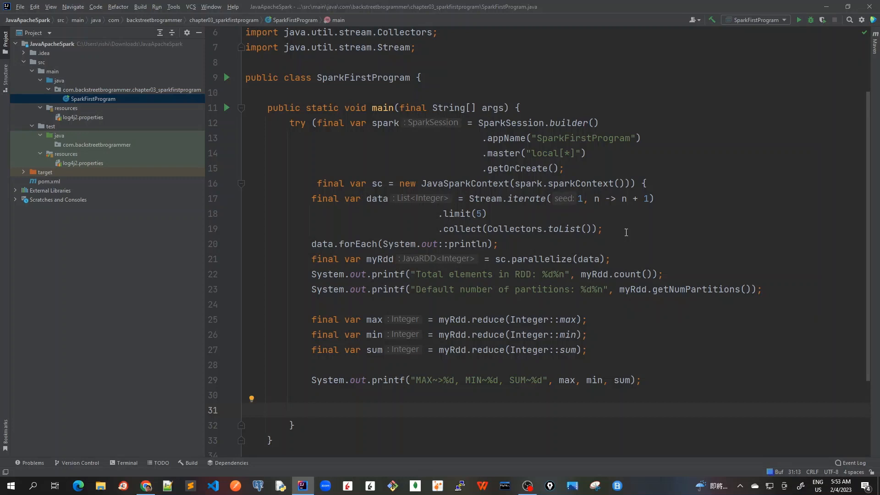
pyautogui.write('new Scanner(')
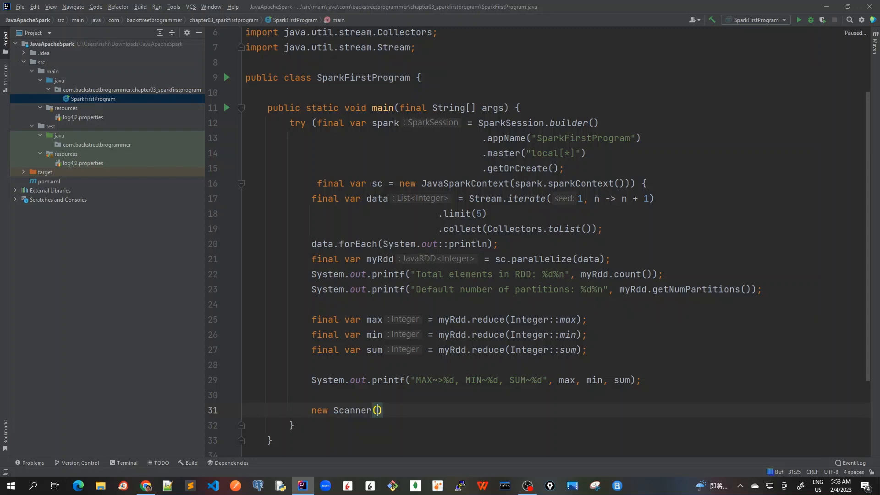
pyautogui.write('System')
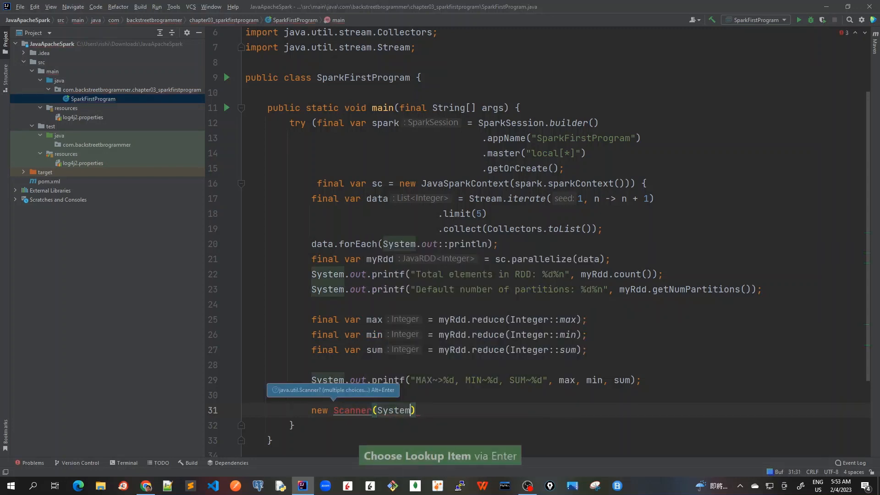
pyautogui.write('.in')
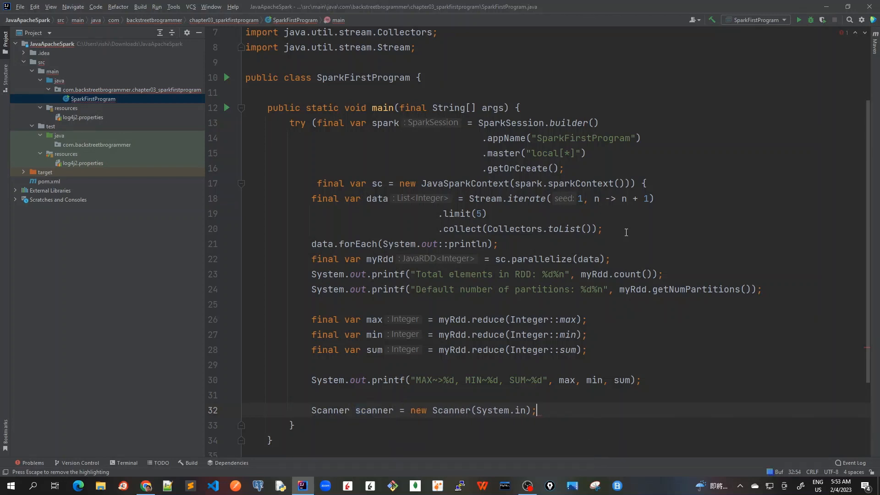
# Redeclare scanner as final var inside a try( ) { } resources header
pyautogui.press('backspace')
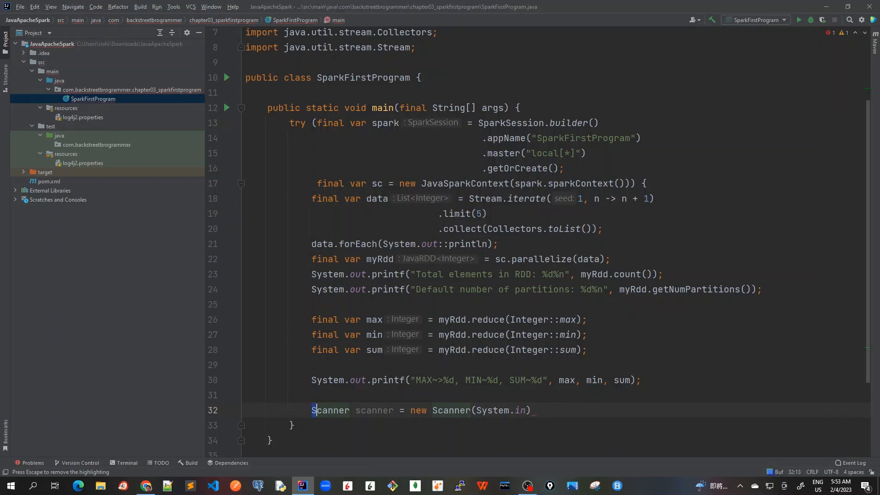
pyautogui.write('fin')
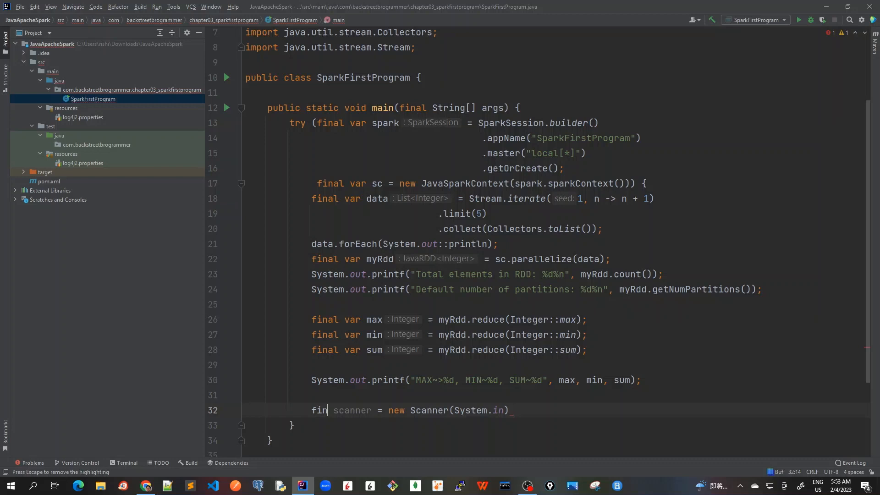
pyautogui.write('al var')
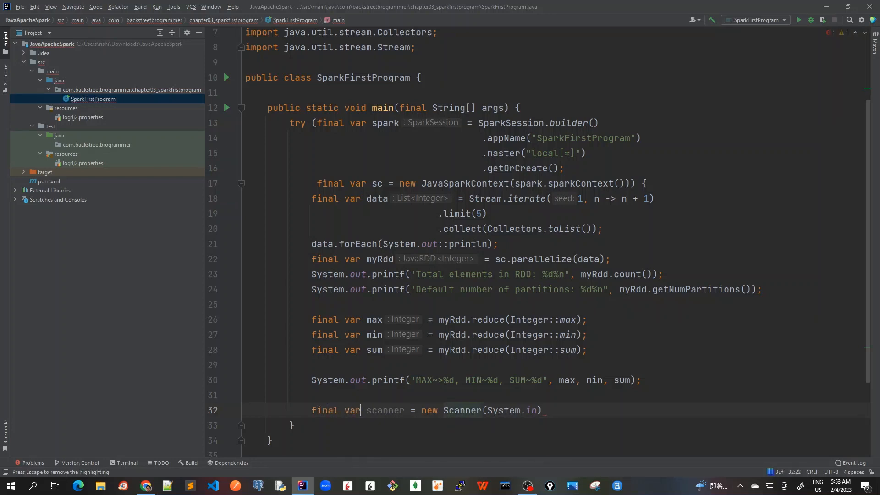
pyautogui.write('try')
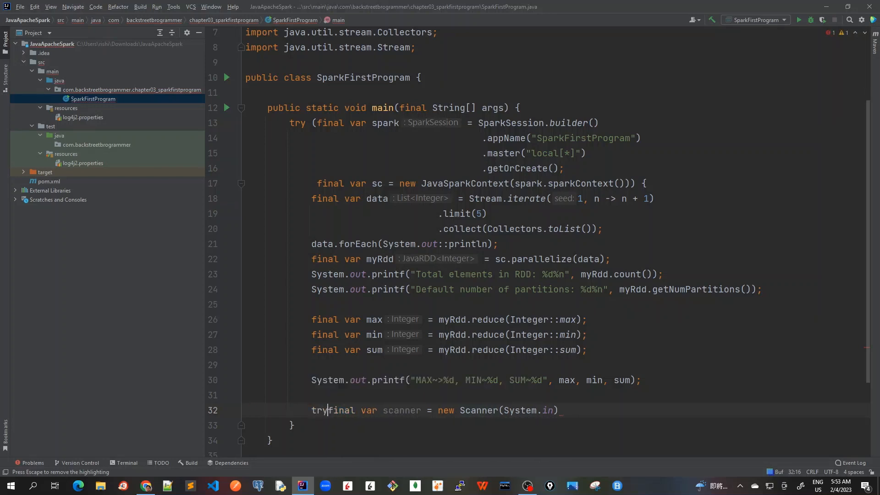
pyautogui.write('(')
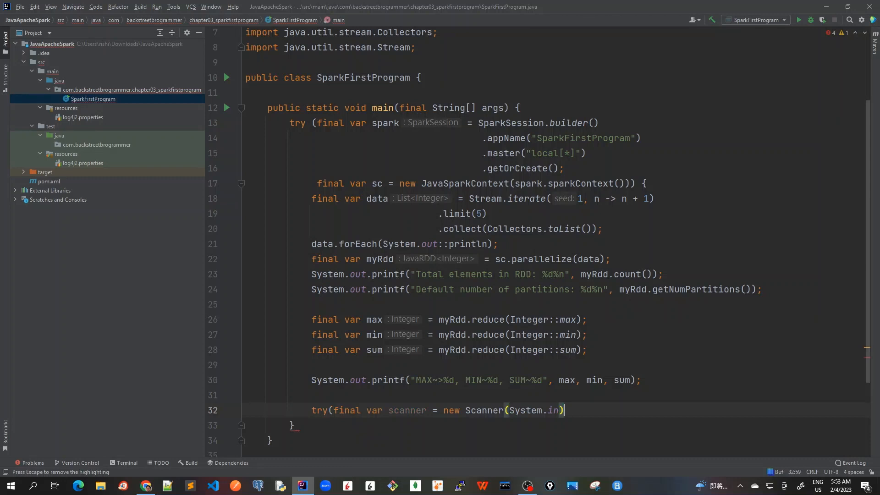
pyautogui.write(') {')
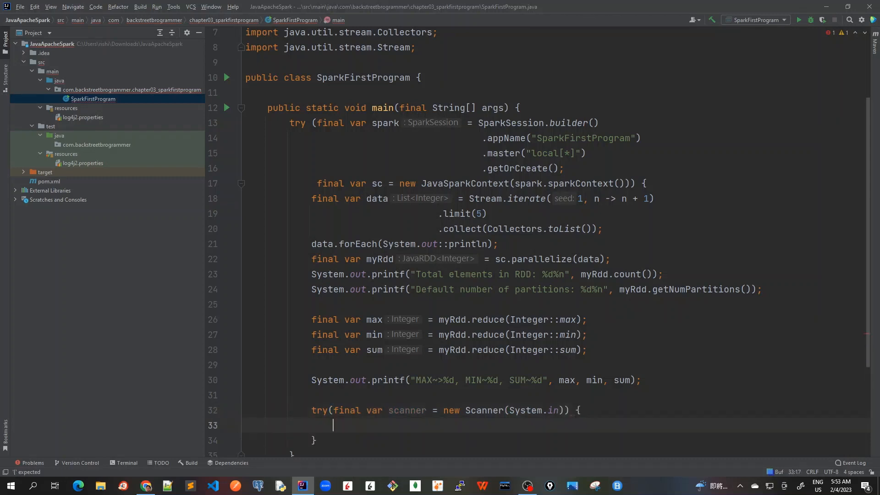
# Call scanner.nextLine(); inside the try block body
pyautogui.write('scan')
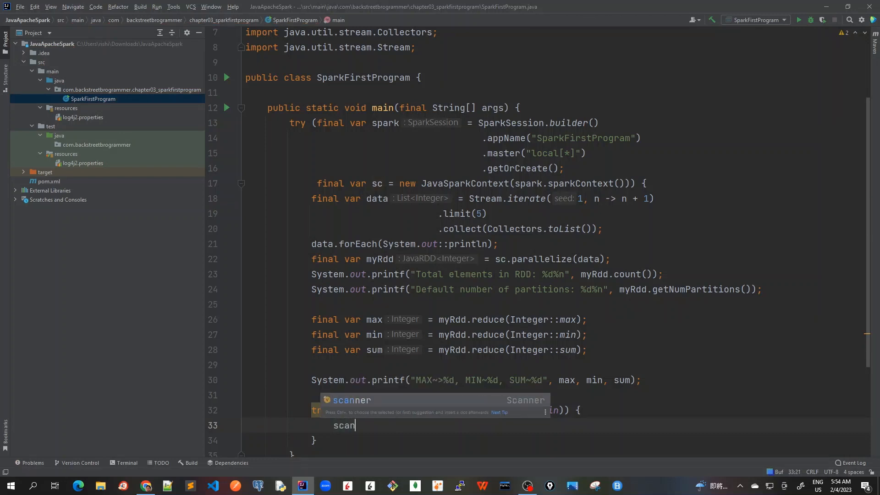
pyautogui.write('ner.nextLine();')
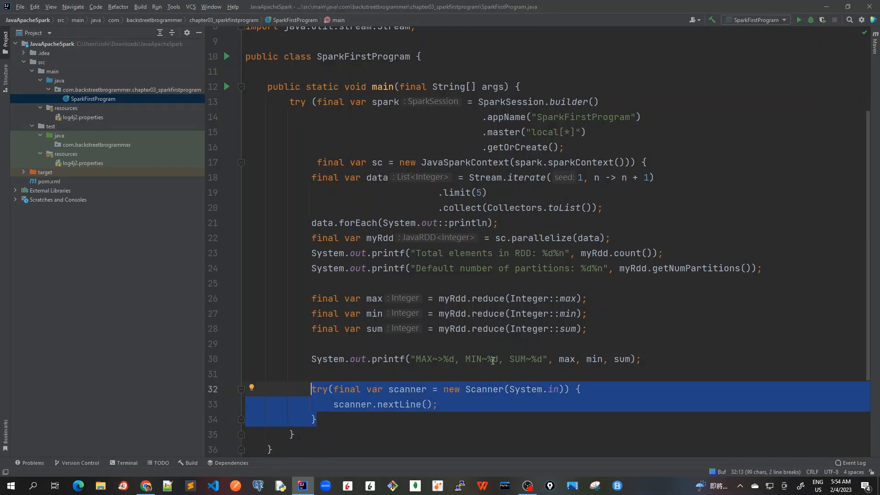
# Clear the selection of the new try block before running SparkFirstProgram
pyautogui.click(411, 419)
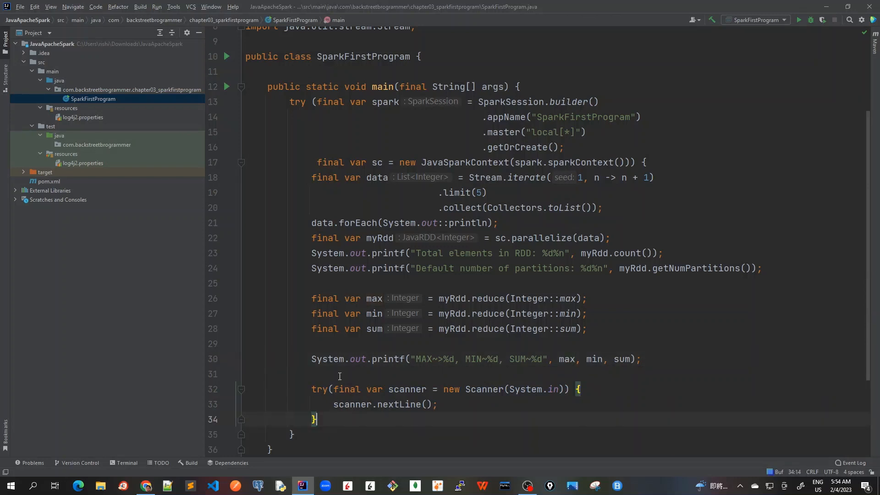
pyautogui.moveTo(457, 401)
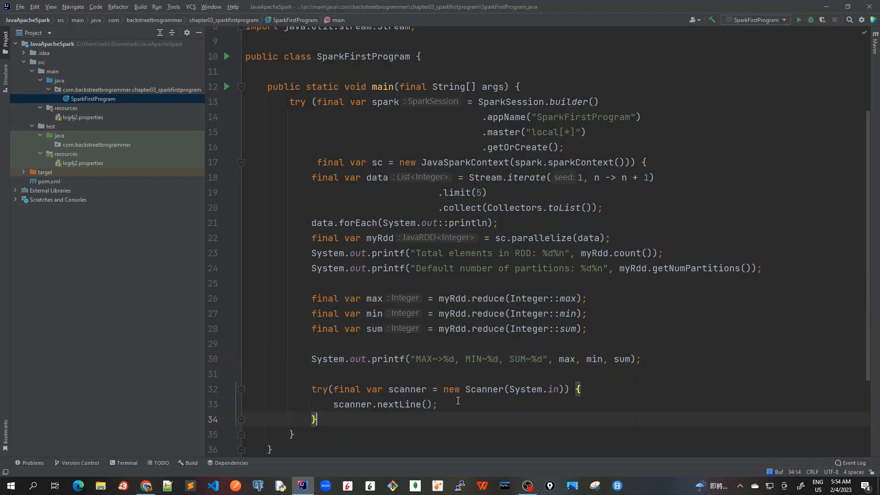
pyautogui.moveTo(486, 424)
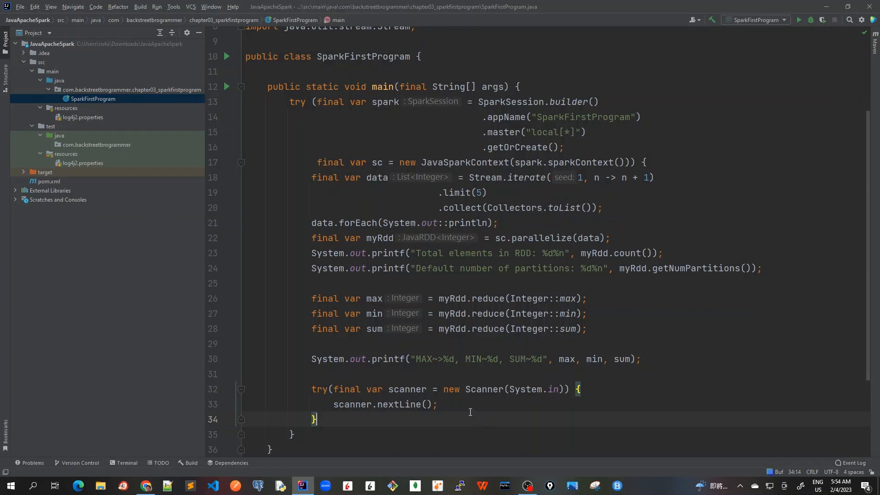
pyautogui.moveTo(396, 102)
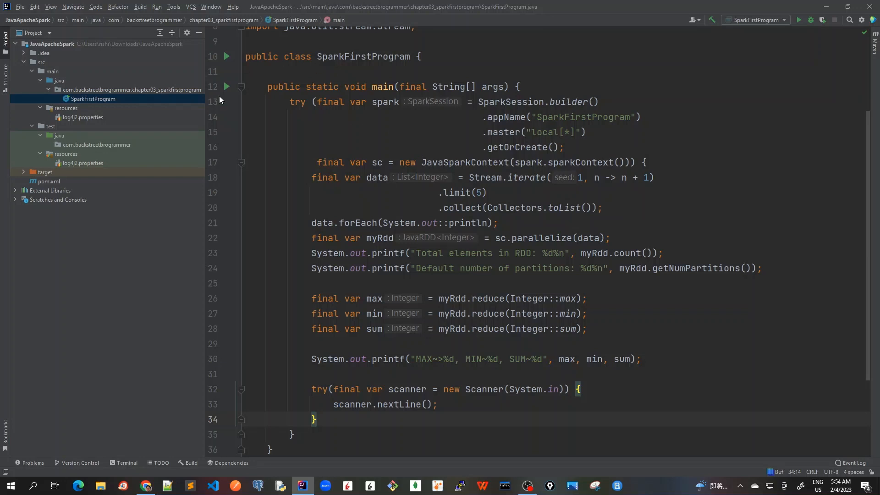
pyautogui.moveTo(255, 94)
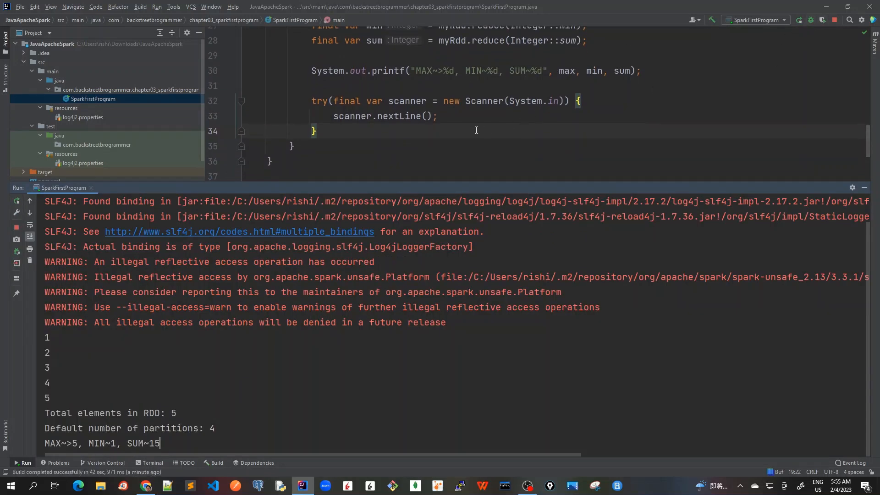
# Highlight the scanner try block that keeps SparkFirstProgram alive
pyautogui.click(315, 100)
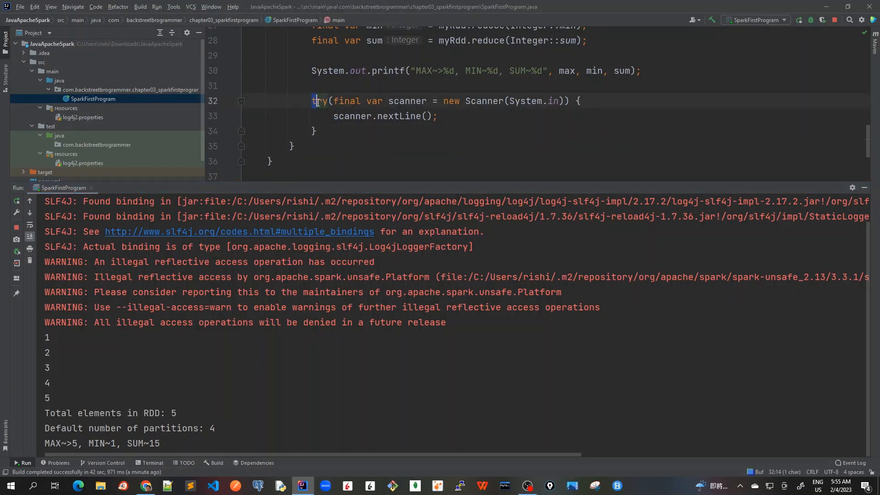
pyautogui.moveTo(316, 101); pyautogui.dragTo(316, 131)
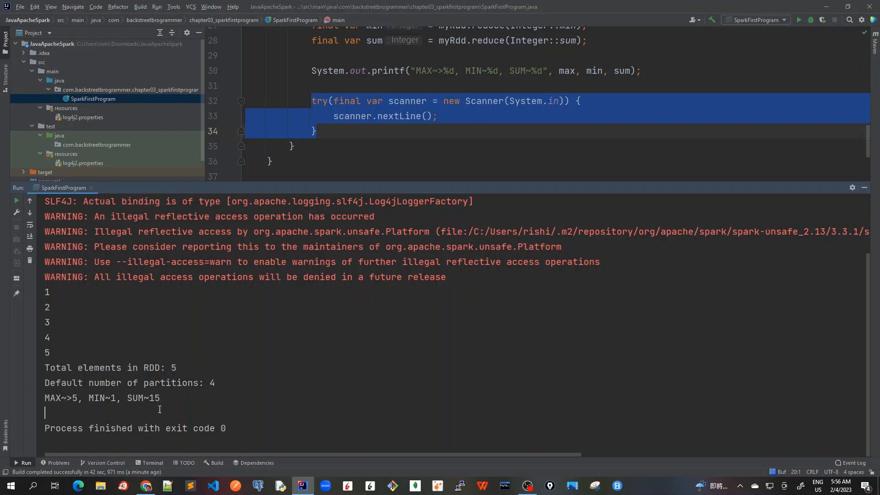
pyautogui.moveTo(223, 367)
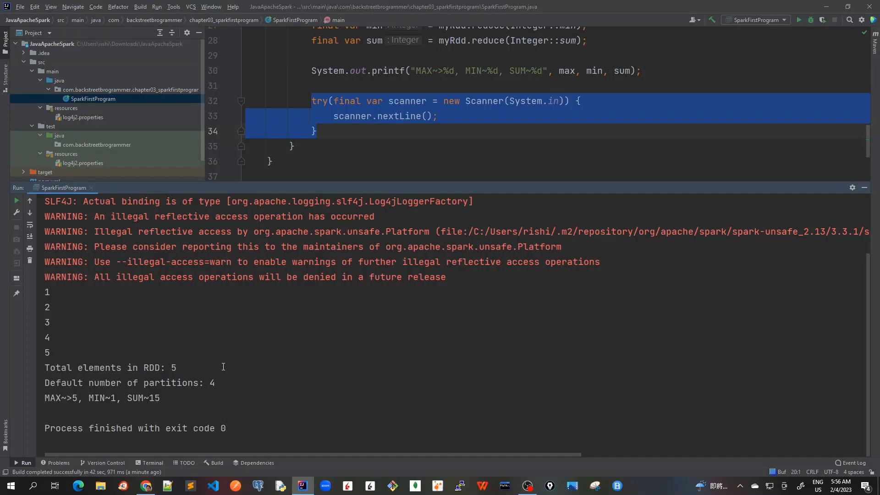
pyautogui.moveTo(16, 201)
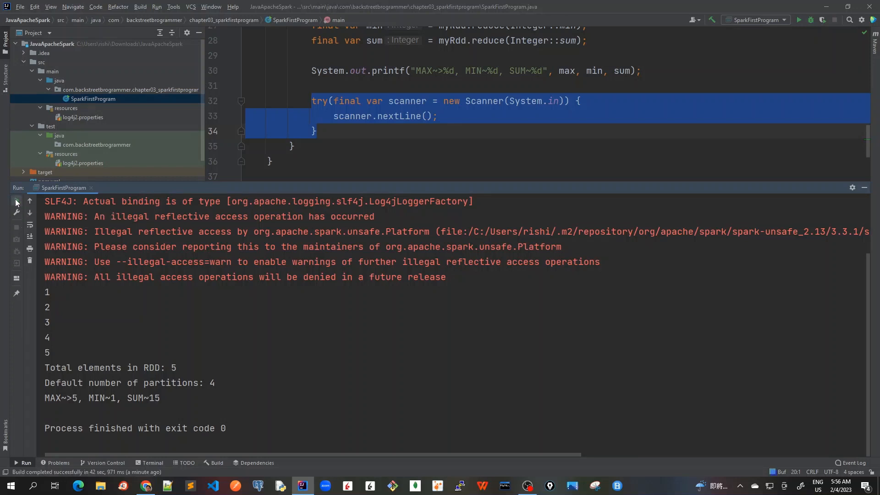
pyautogui.moveTo(15, 201)
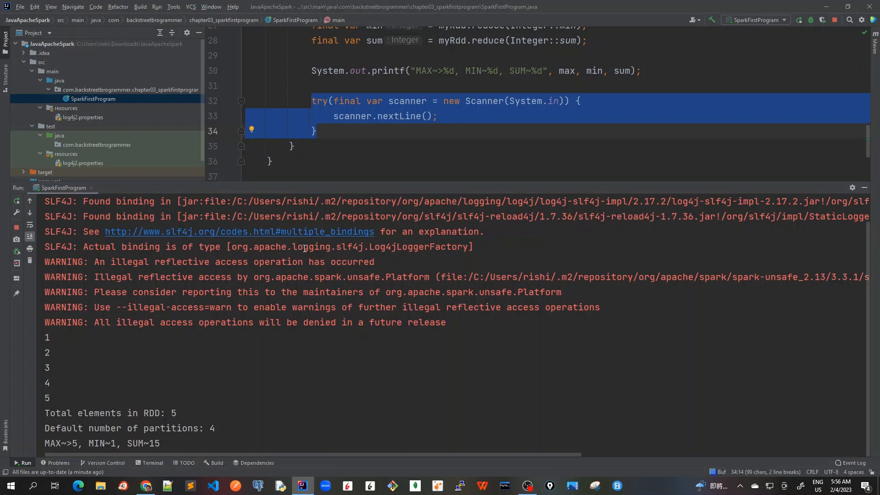
pyautogui.moveTo(325, 301)
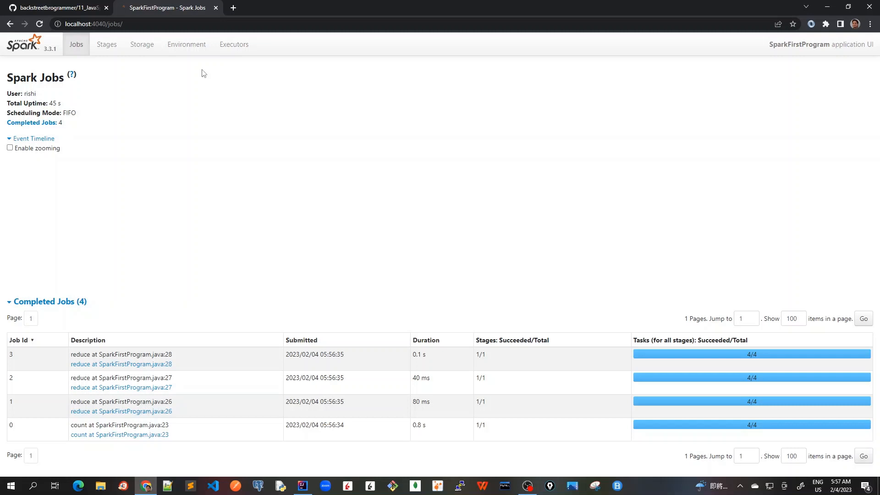
# View the Jobs page with its four completed jobs, then return to the SparkFirstProgram source
pyautogui.click(30, 138)
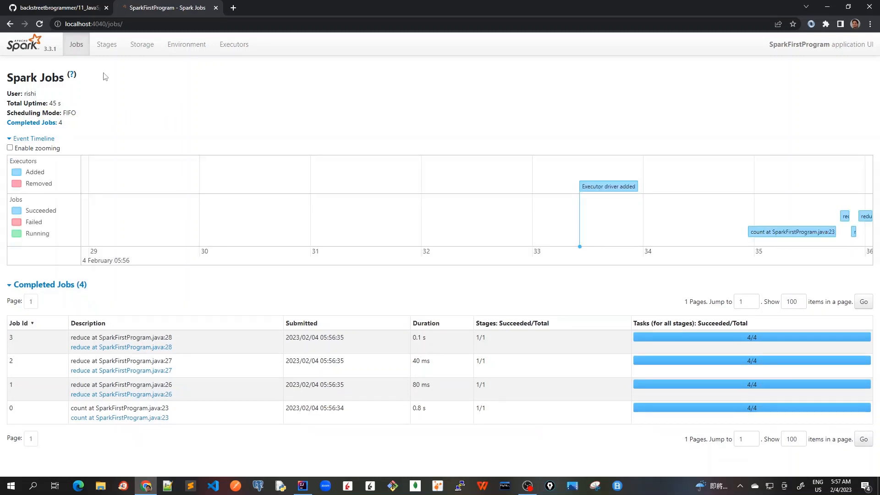
pyautogui.moveTo(106, 44)
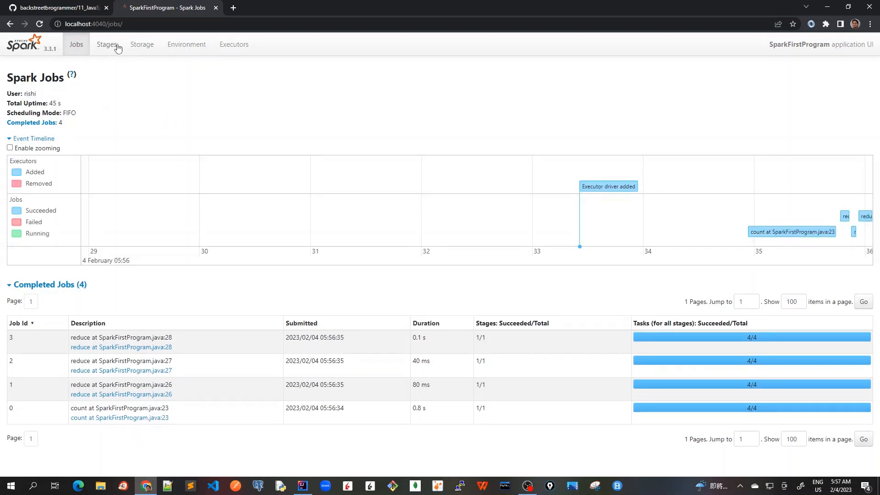
pyautogui.moveTo(221, 146)
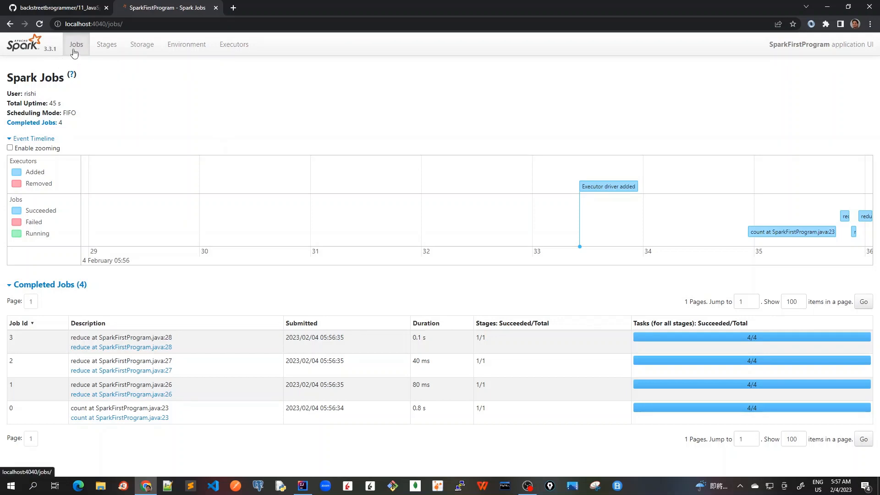
pyautogui.moveTo(80, 61)
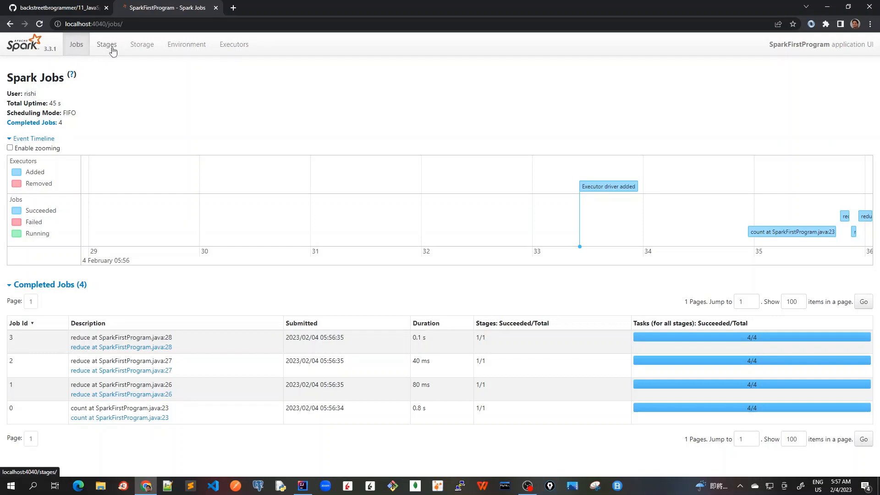
pyautogui.moveTo(186, 44)
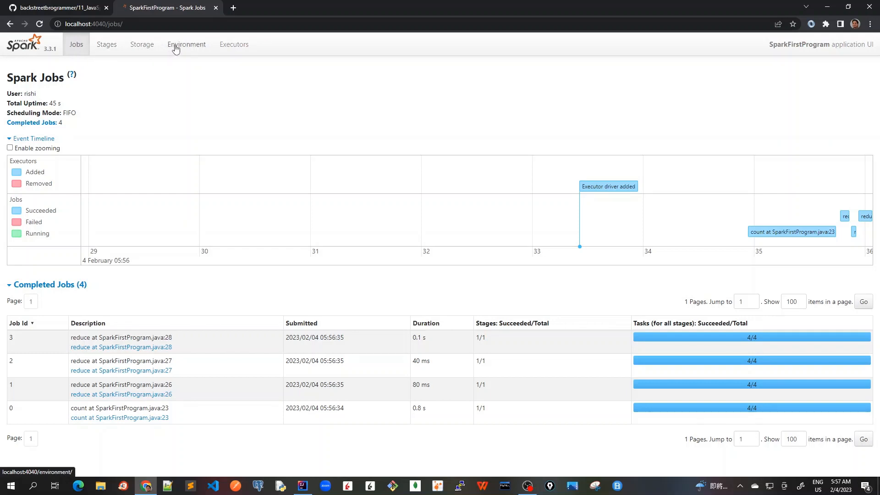
pyautogui.moveTo(106, 47)
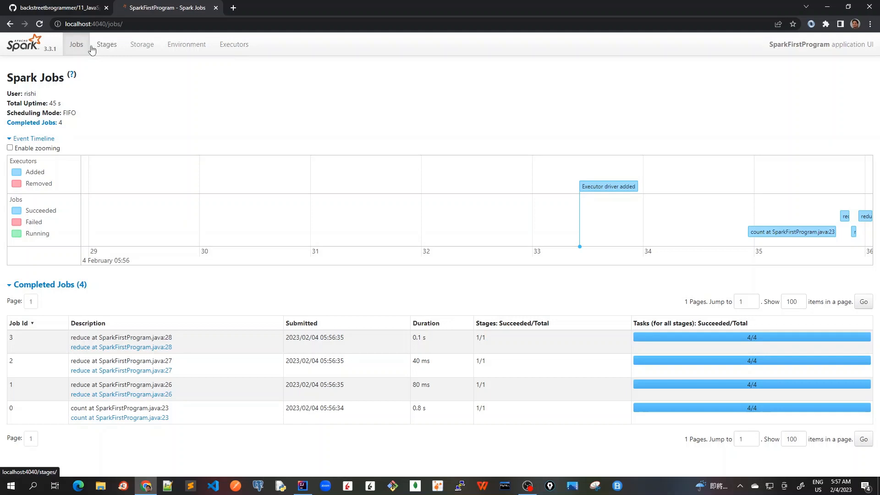
pyautogui.moveTo(90, 51)
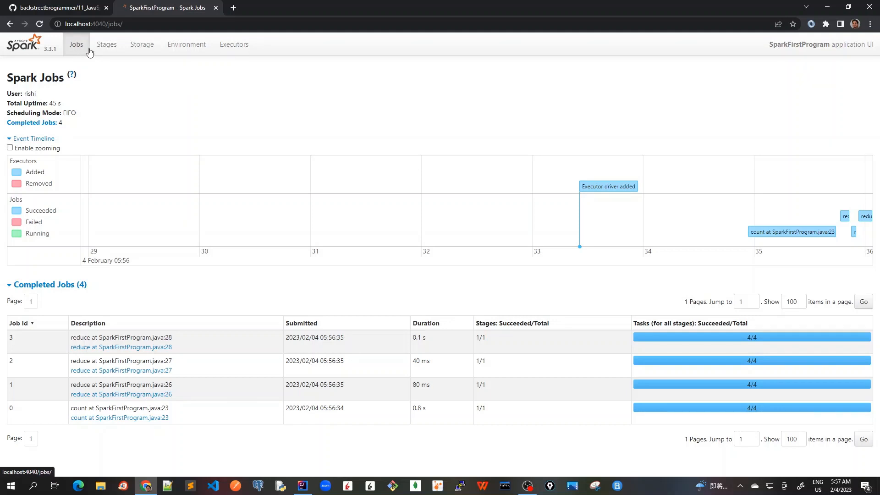
pyautogui.moveTo(142, 82)
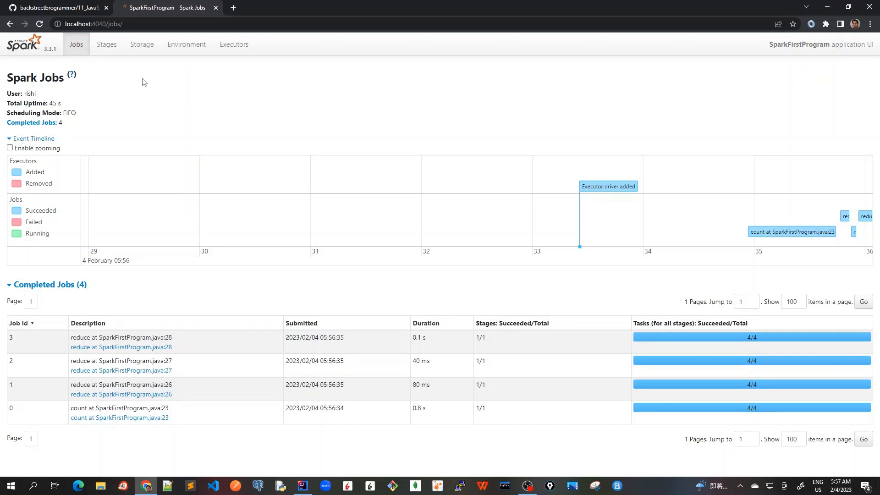
pyautogui.click(302, 486)
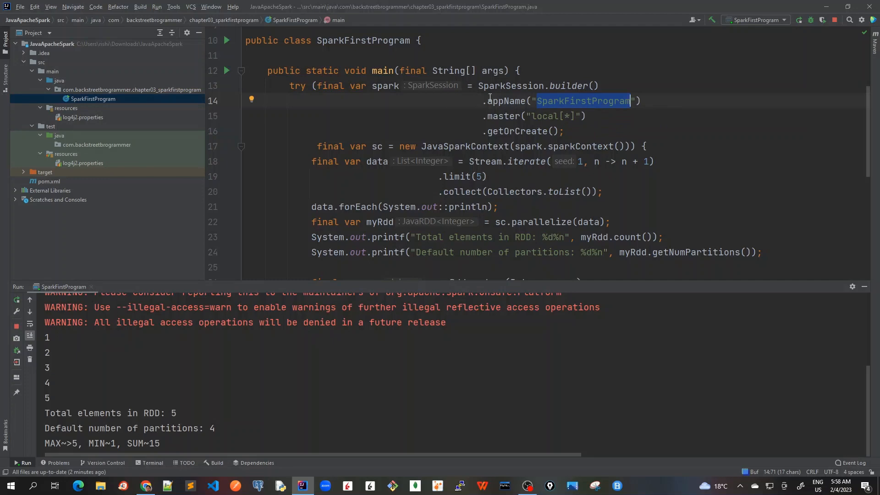
pyautogui.moveTo(587, 107)
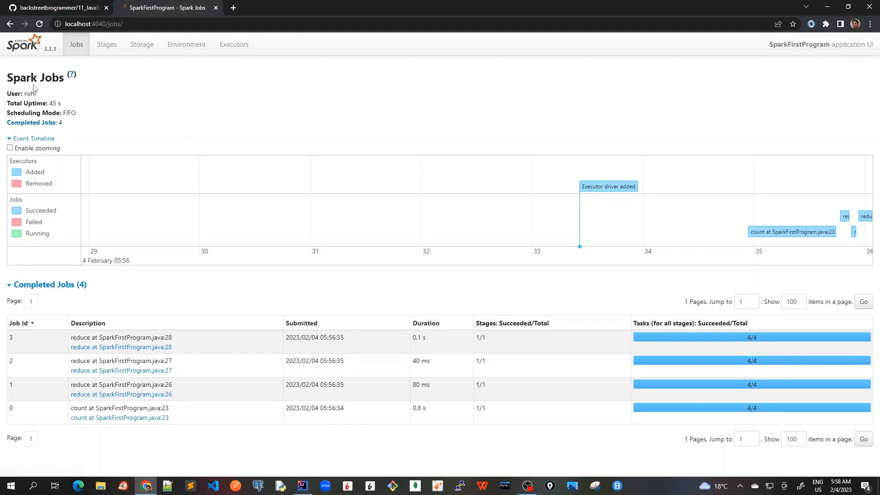
pyautogui.moveTo(53, 95)
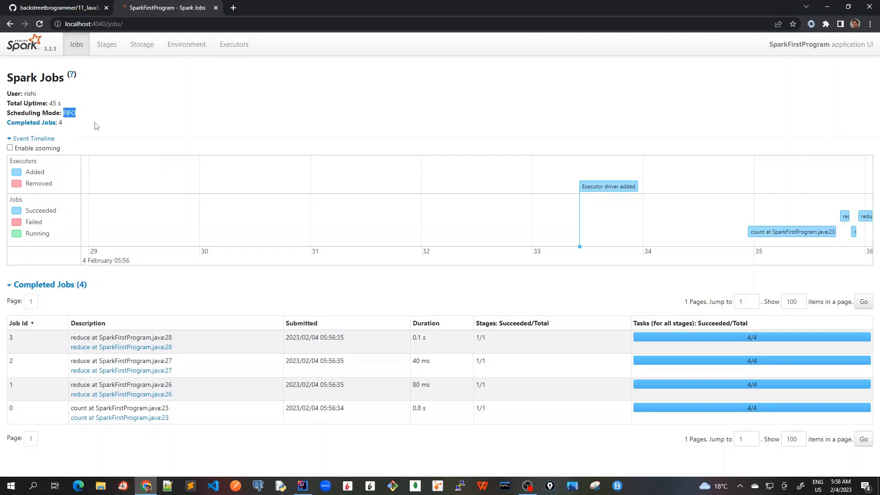
pyautogui.moveTo(101, 130)
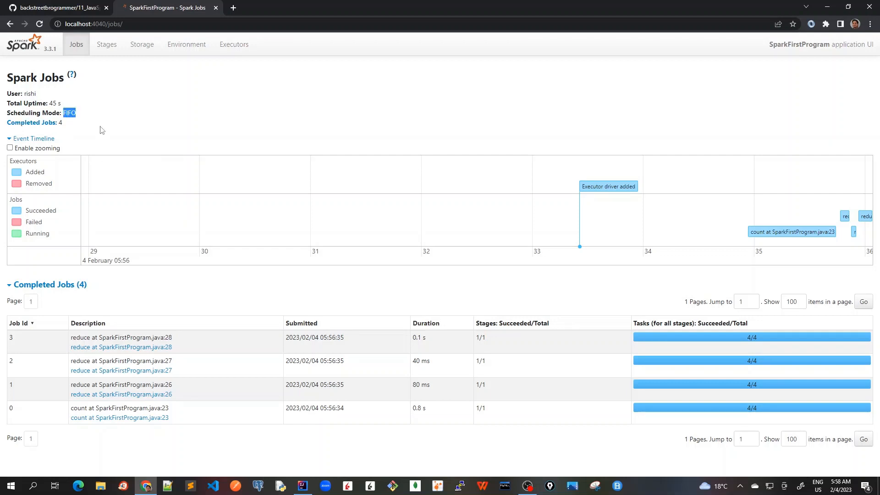
pyautogui.moveTo(179, 180)
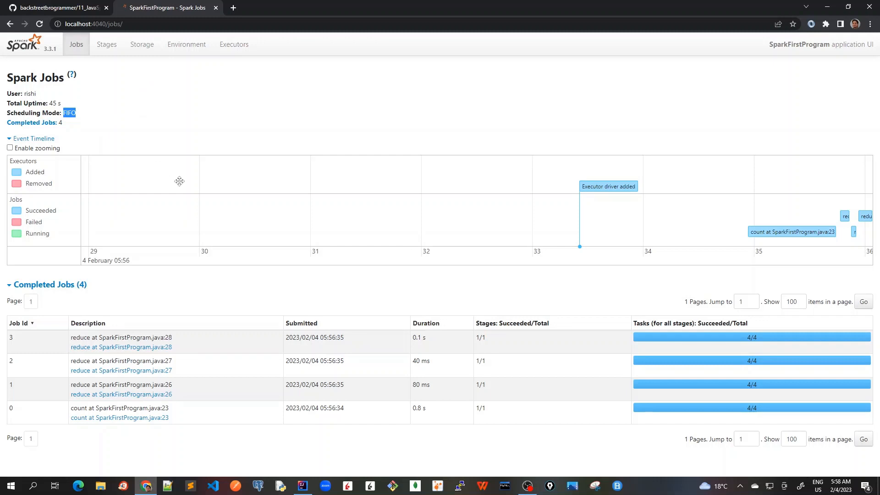
pyautogui.moveTo(212, 97)
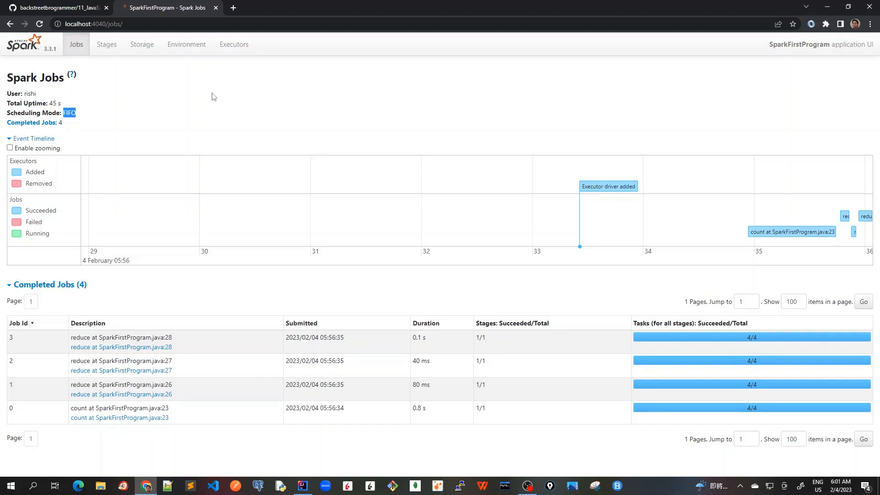
pyautogui.moveTo(104, 120)
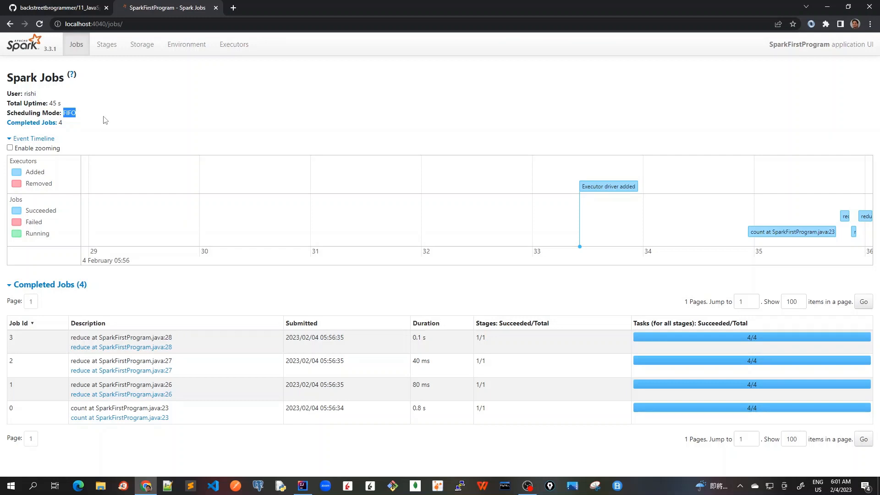
pyautogui.moveTo(124, 118)
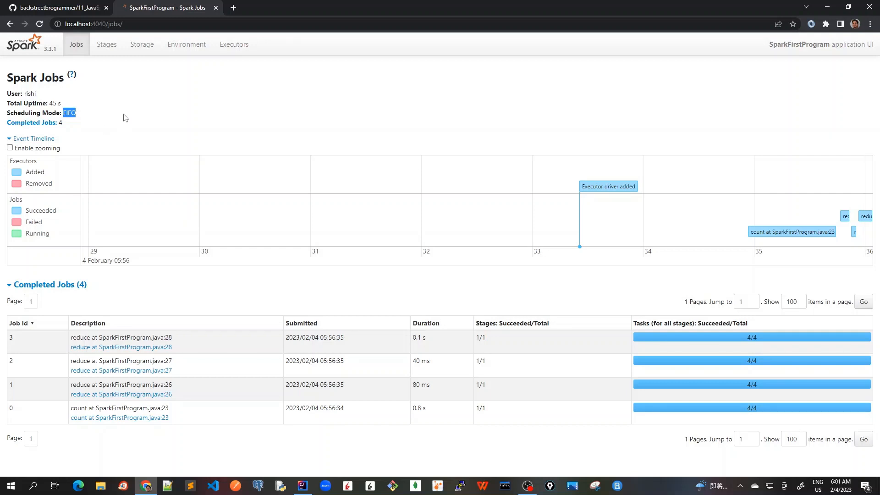
pyautogui.moveTo(31, 122)
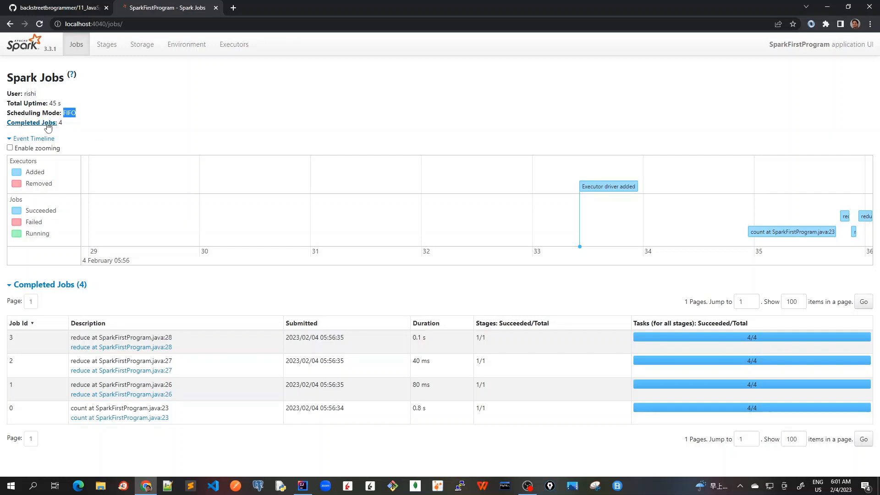
pyautogui.moveTo(66, 129)
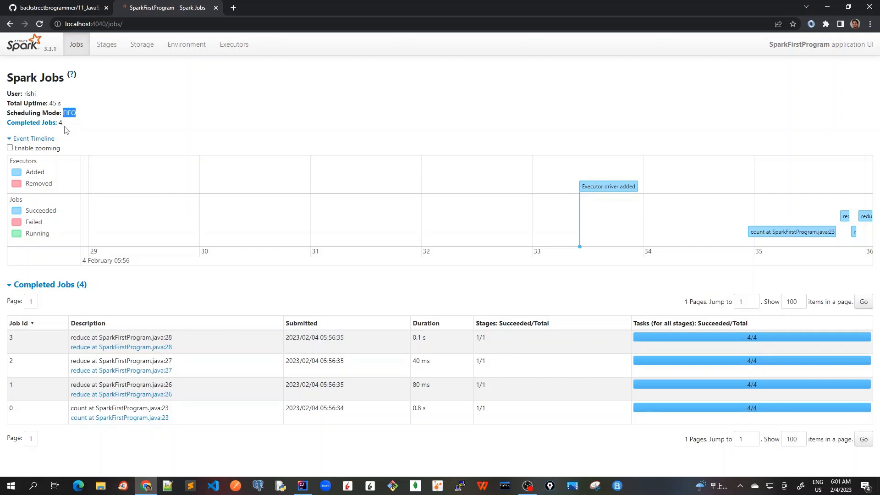
pyautogui.moveTo(25, 320)
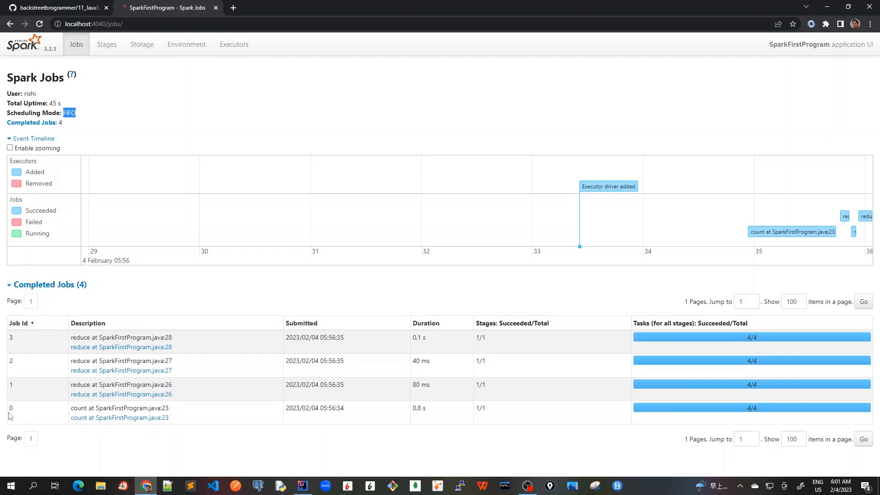
pyautogui.moveTo(19, 329)
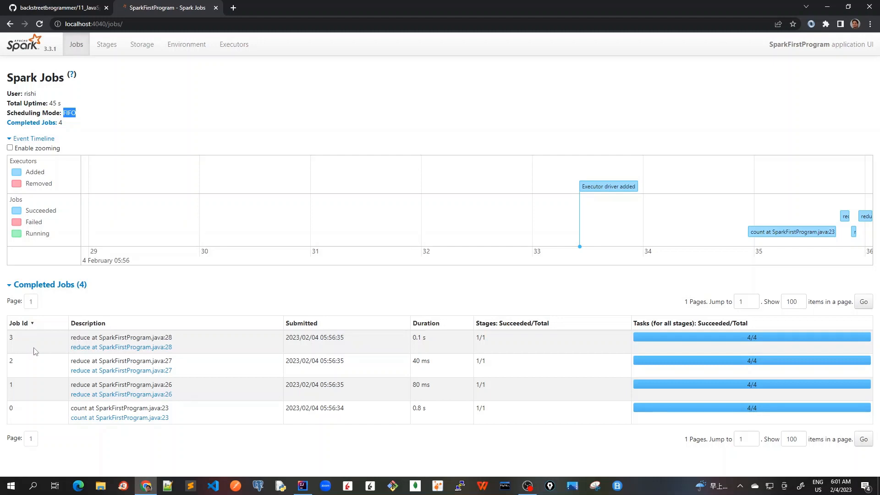
pyautogui.moveTo(50, 345)
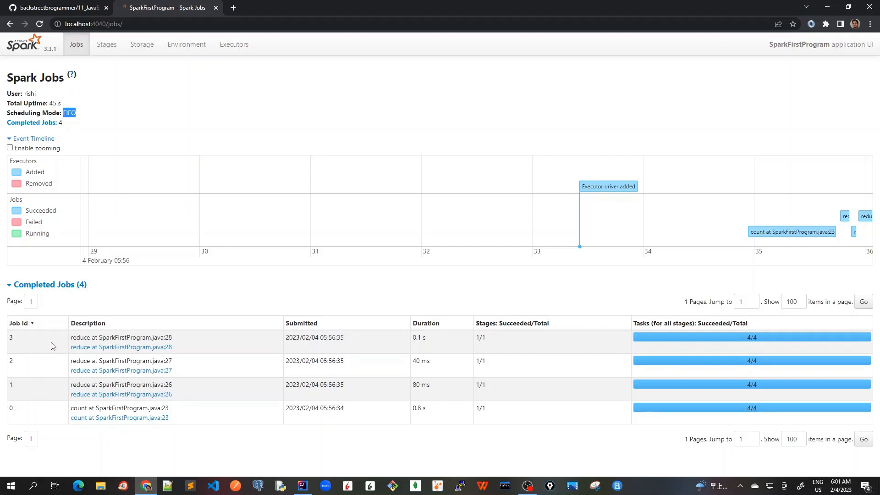
pyautogui.moveTo(85, 346)
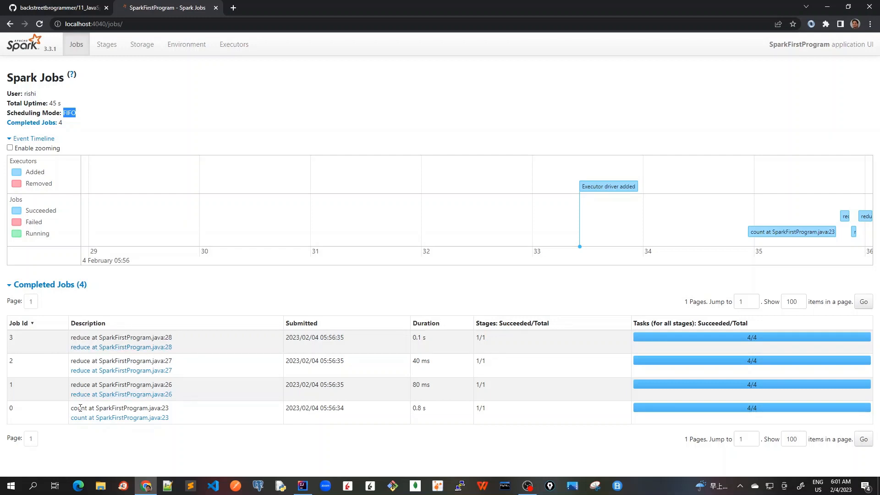
# Highlight the reduce descriptions of jobs 1 and 3, then return to the source code
pyautogui.doubleClick(81, 384)
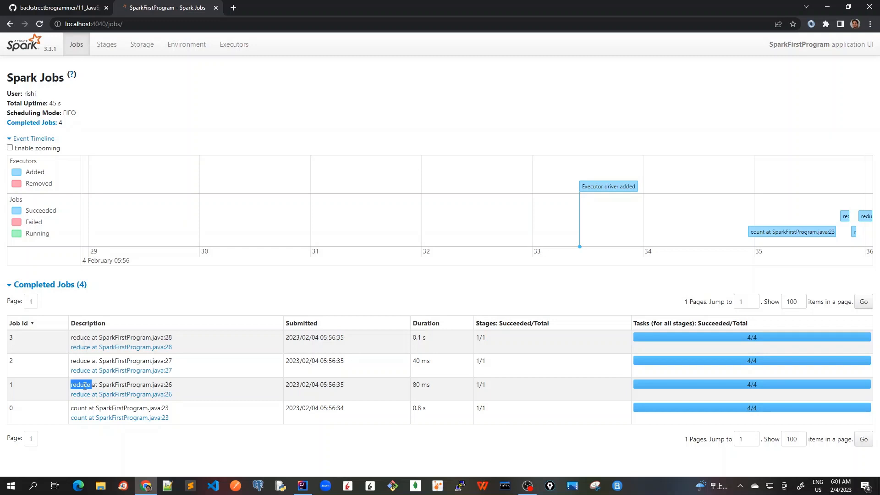
pyautogui.doubleClick(80, 337)
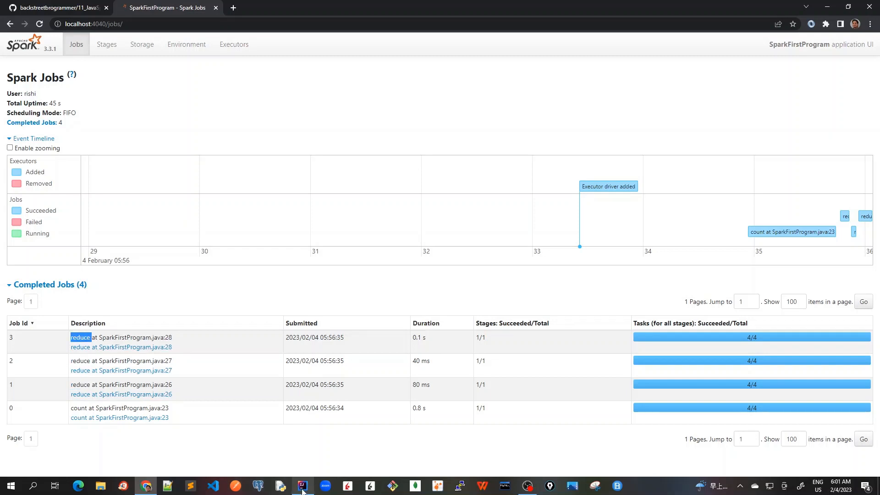
pyautogui.click(301, 486)
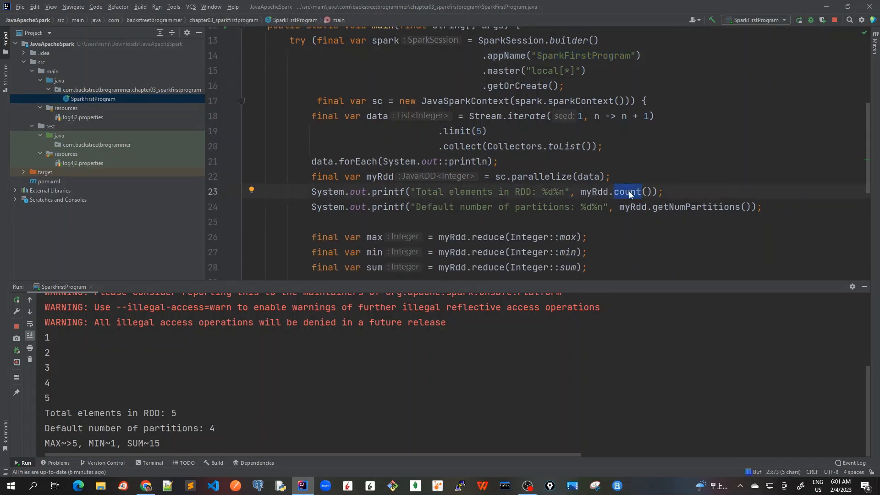
pyautogui.moveTo(625, 192)
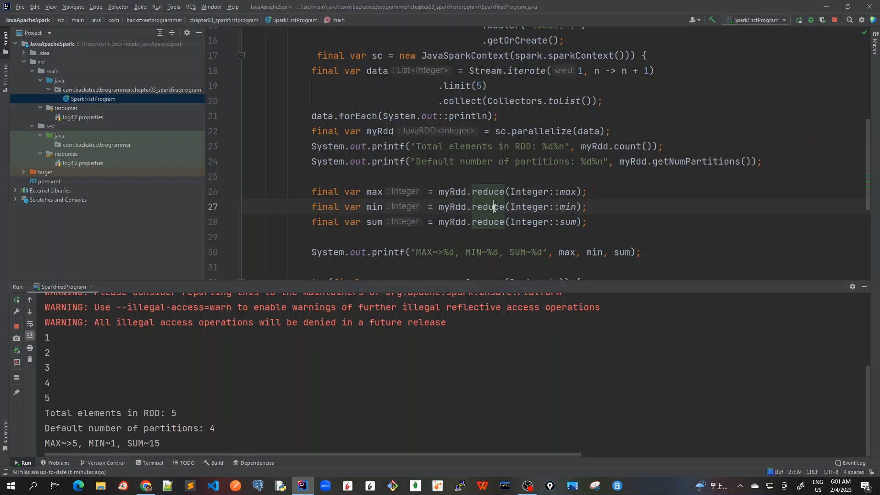
# Highlight a myRdd.reduce() call among lines 26–28 in the editor
pyautogui.doubleClick(488, 192)
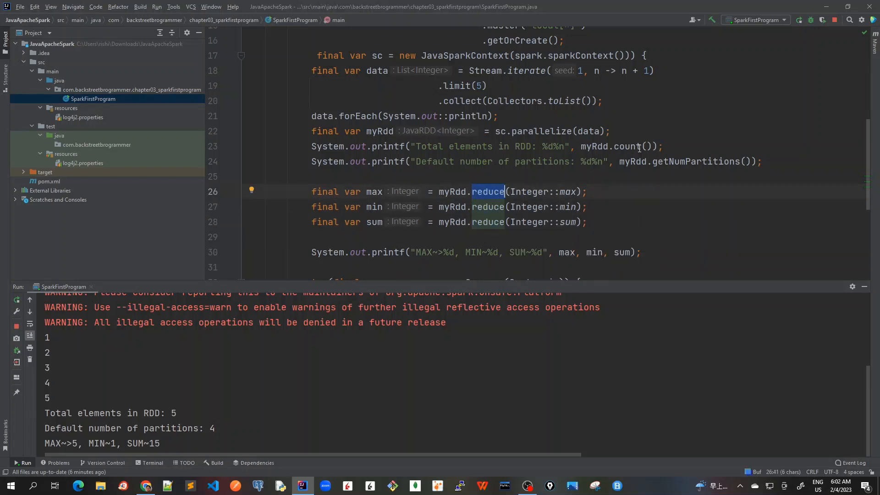
pyautogui.moveTo(616, 223)
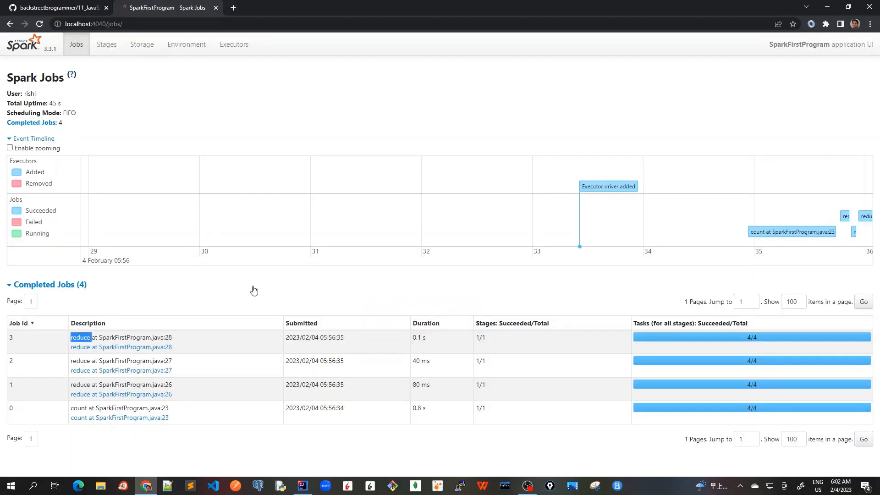
pyautogui.moveTo(203, 276)
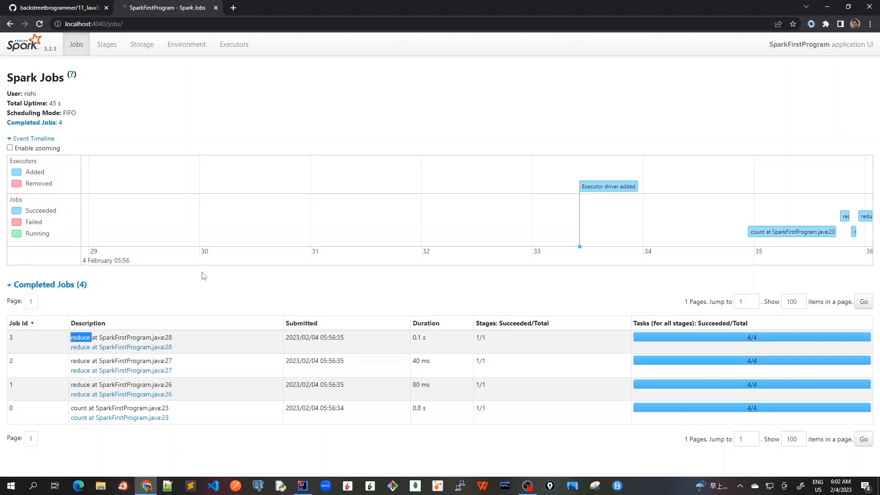
# In the Completed Jobs table, highlight the Stages heading, job 3's 1/1 stages and job 0's 0.8 s duration
pyautogui.scroll(-3)
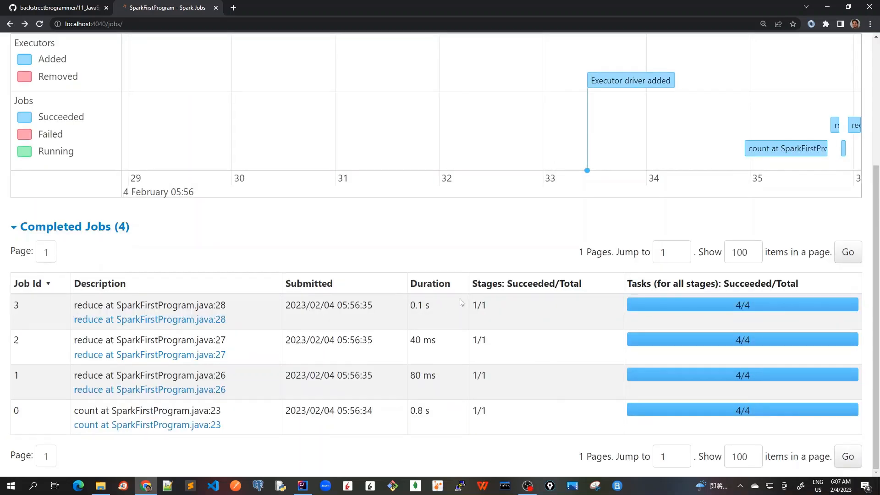
pyautogui.moveTo(430, 283)
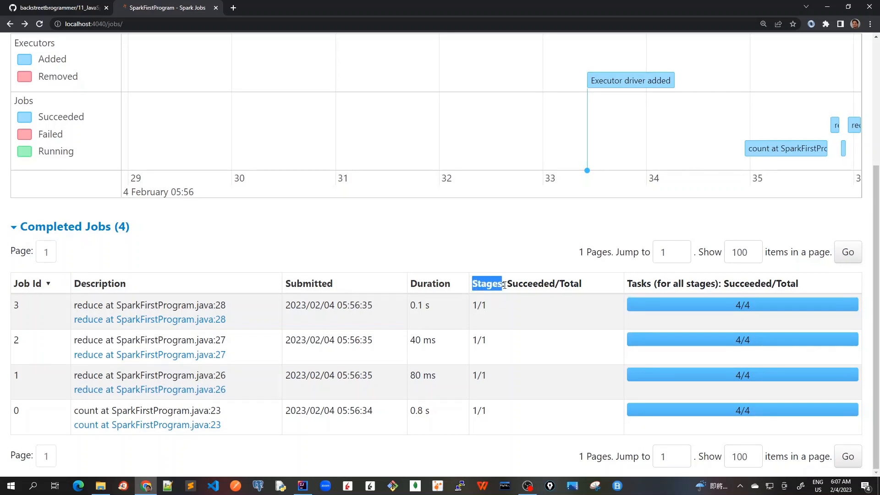
pyautogui.doubleClick(526, 284)
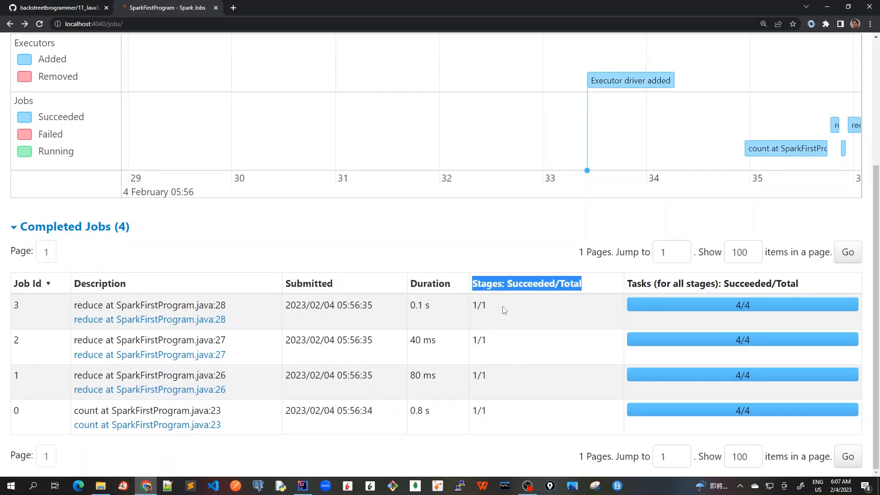
pyautogui.click(496, 312)
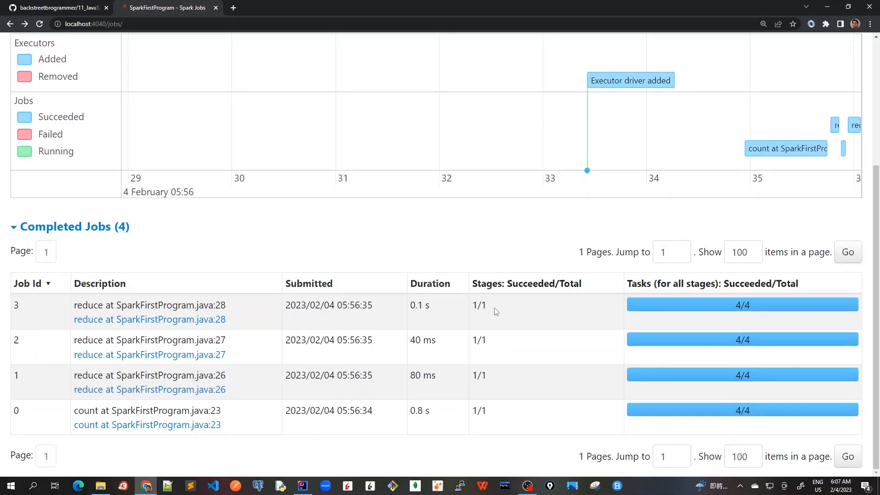
pyautogui.doubleClick(478, 304)
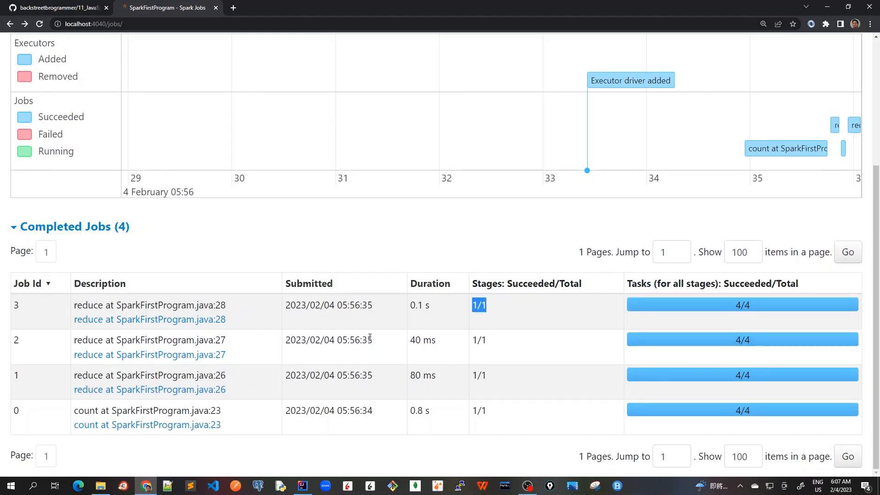
pyautogui.moveTo(149, 319)
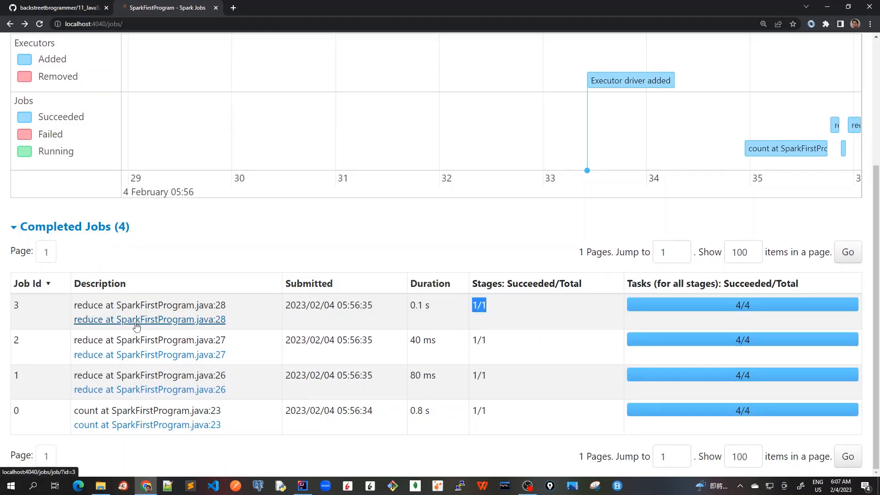
pyautogui.moveTo(196, 336)
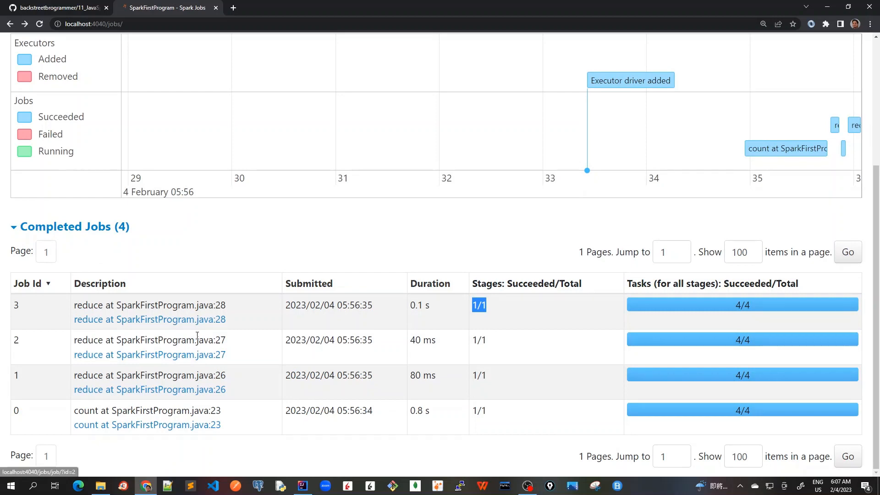
pyautogui.moveTo(219, 295)
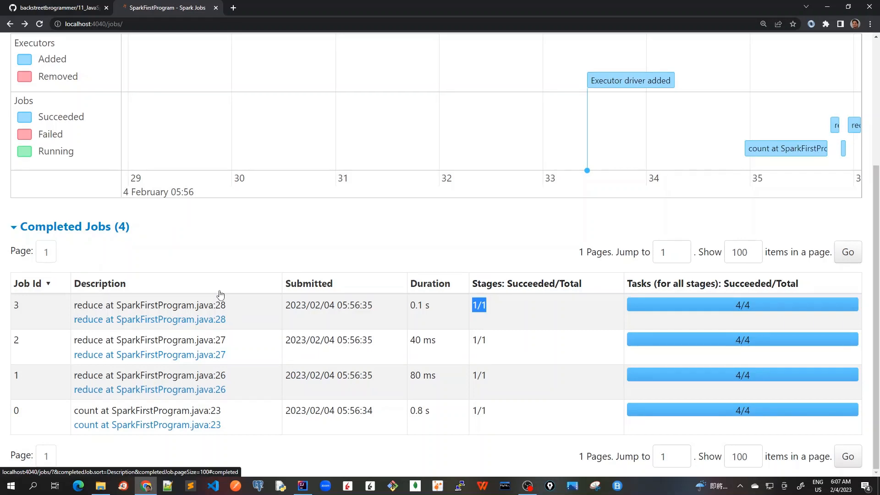
pyautogui.moveTo(254, 279)
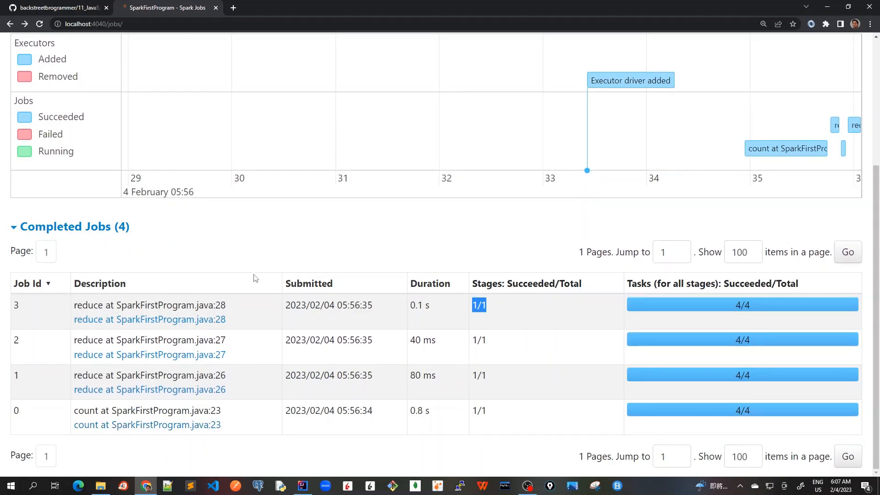
pyautogui.moveTo(532, 310)
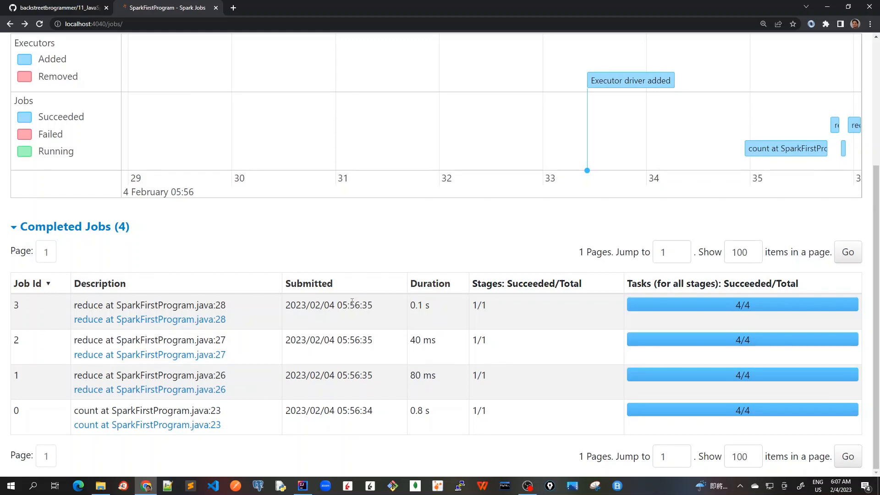
pyautogui.moveTo(429, 297)
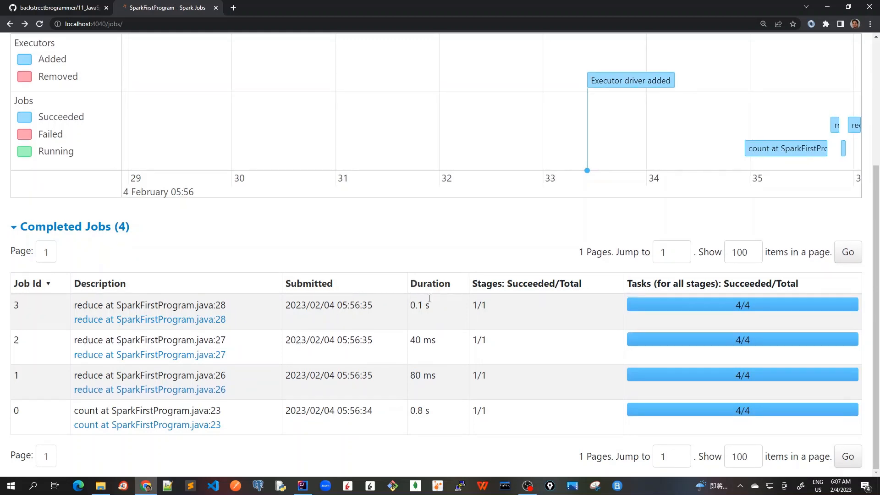
pyautogui.moveTo(269, 312)
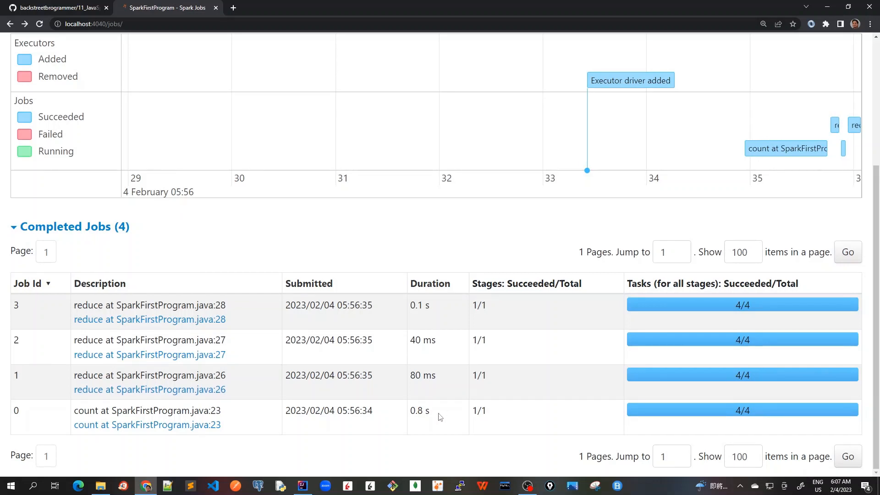
pyautogui.doubleClick(419, 411)
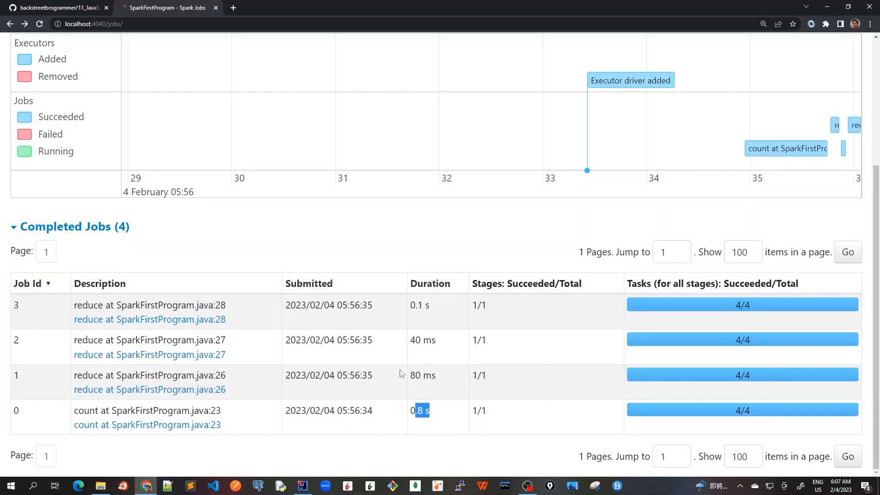
pyautogui.moveTo(604, 346)
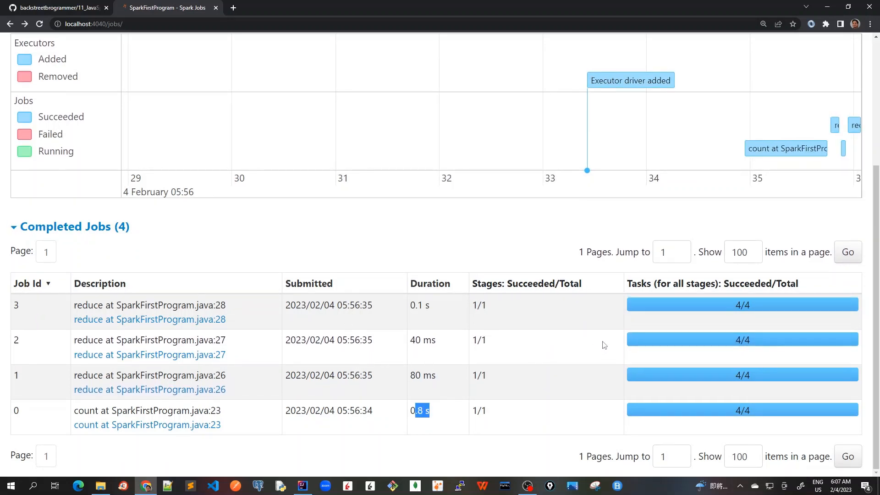
pyautogui.moveTo(648, 285)
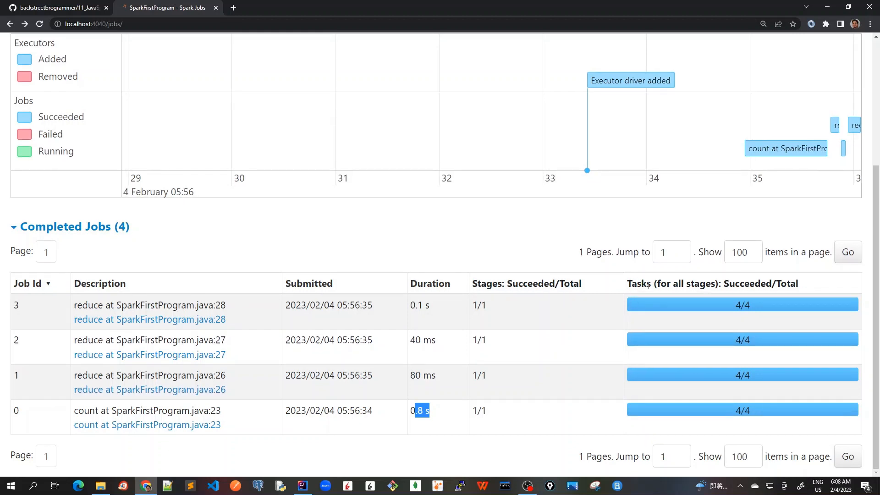
pyautogui.moveTo(721, 302)
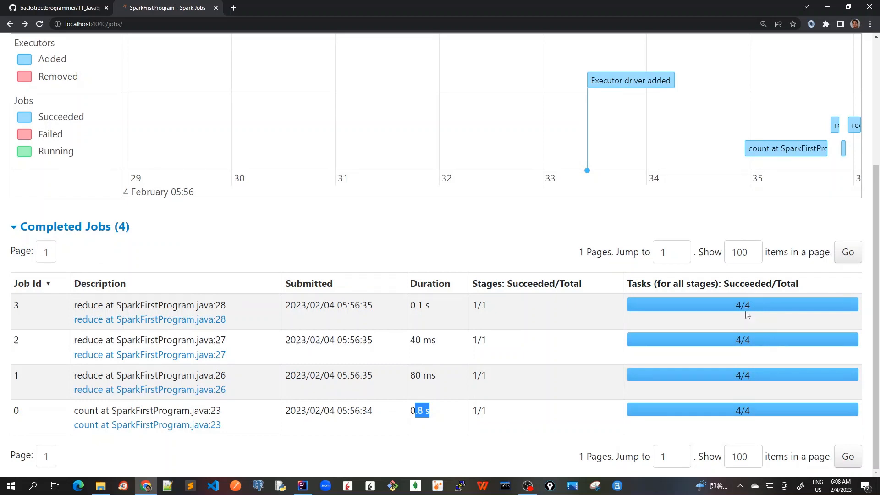
pyautogui.moveTo(695, 285)
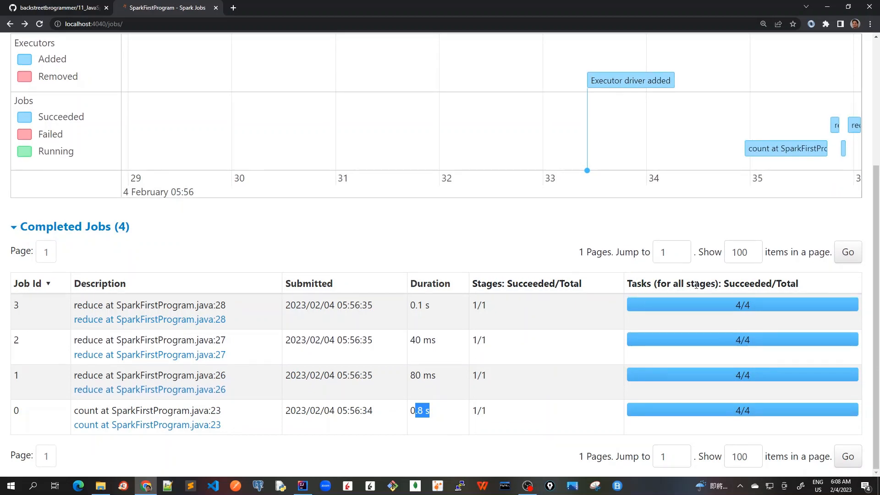
pyautogui.moveTo(479, 412)
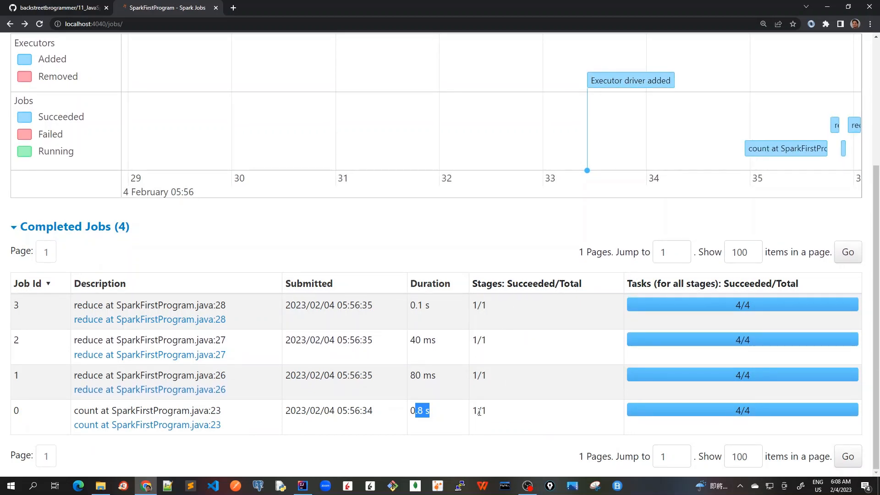
pyautogui.moveTo(505, 316)
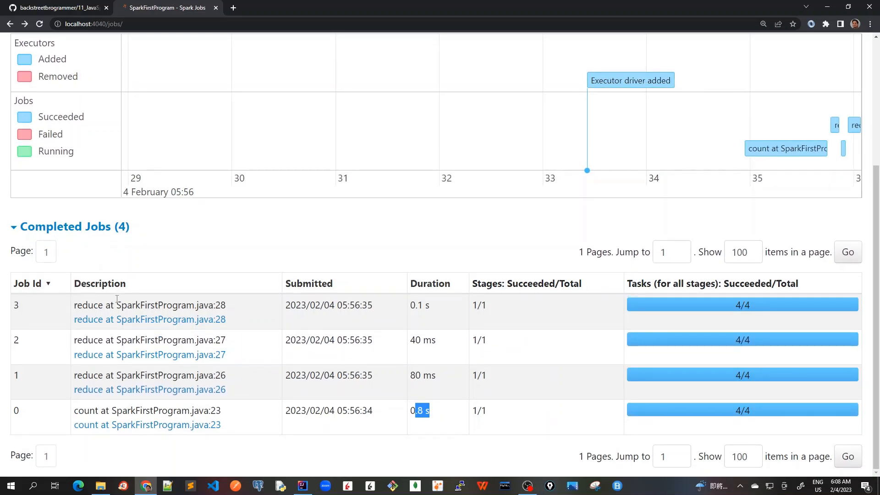
pyautogui.moveTo(100, 283)
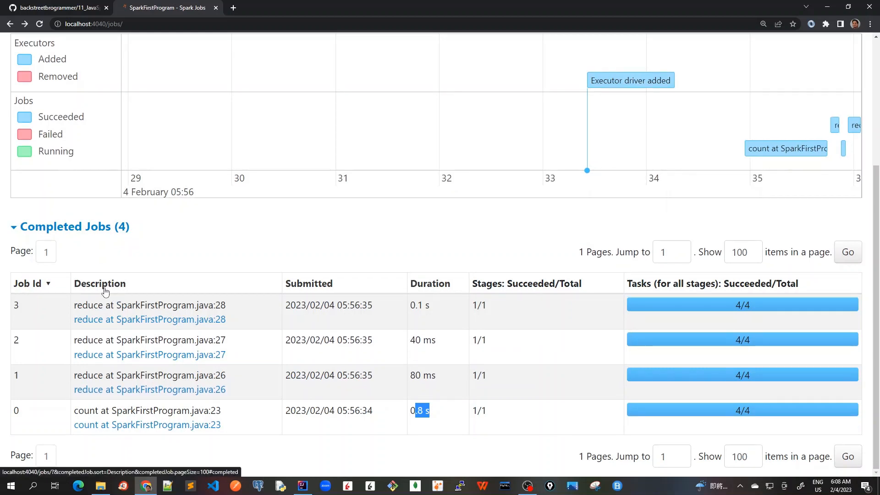
pyautogui.moveTo(111, 329)
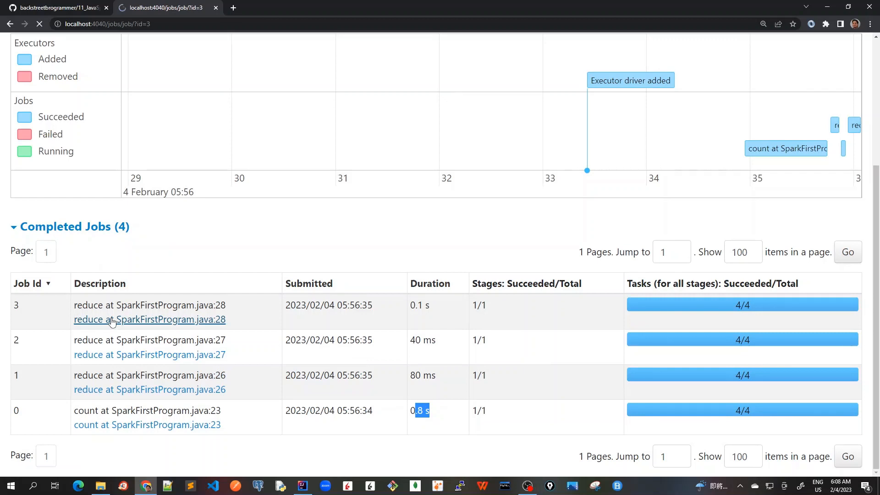
pyautogui.click(150, 319)
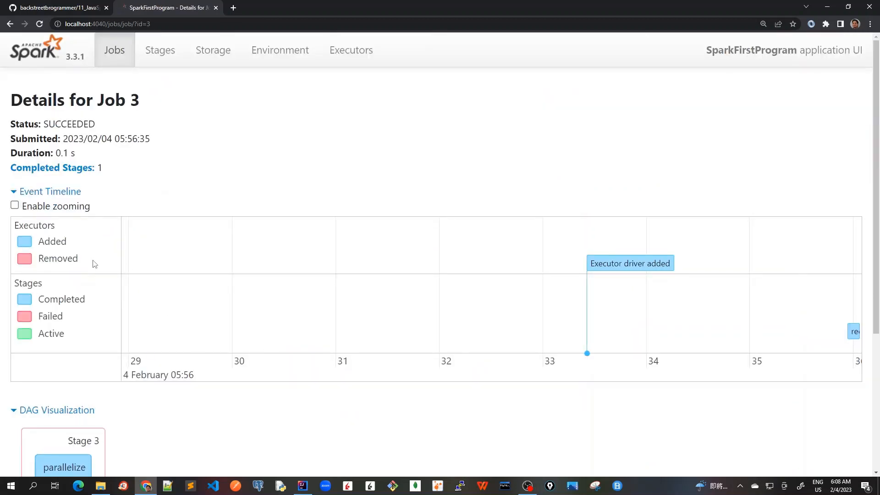
pyautogui.scroll(-3)
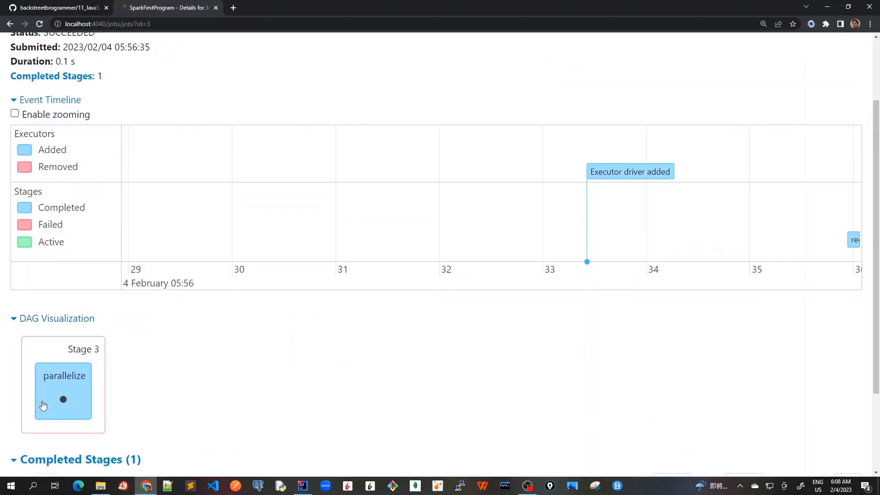
pyautogui.scroll(-3)
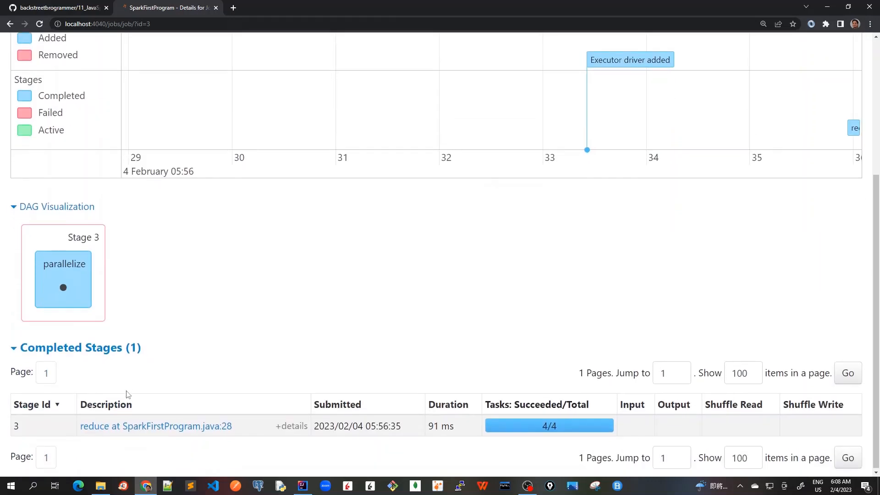
pyautogui.moveTo(156, 426)
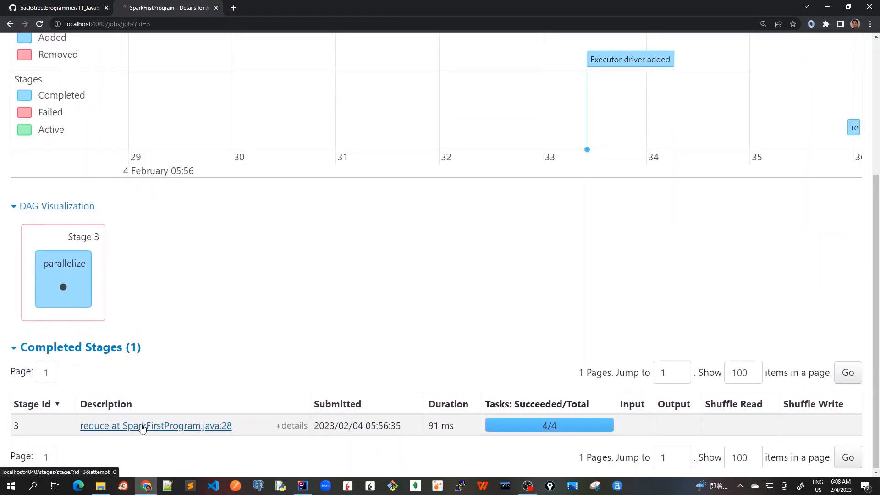
# Open stage 3's details and expand Show Additional Metrics to reveal its metric list
pyautogui.click(155, 426)
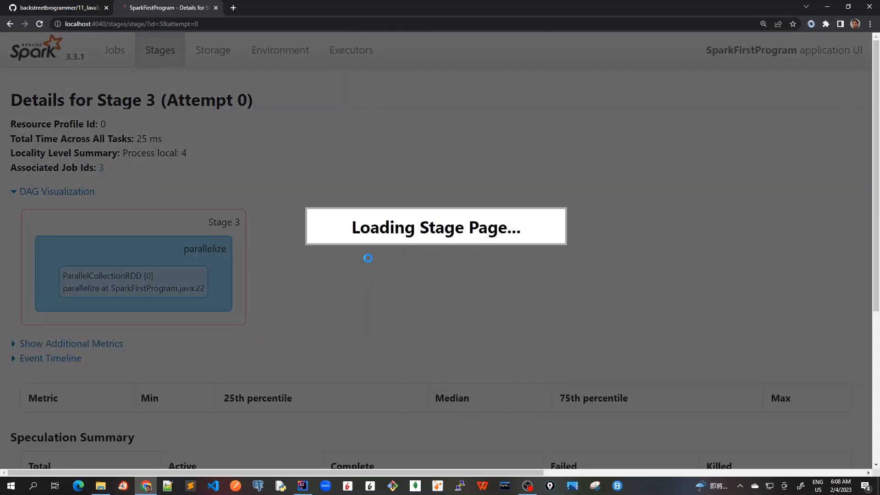
pyautogui.click(71, 343)
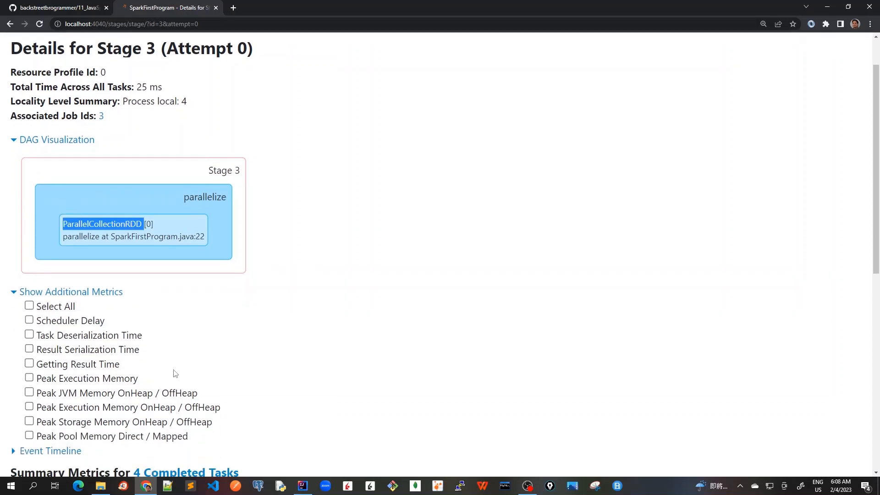
pyautogui.scroll(-3)
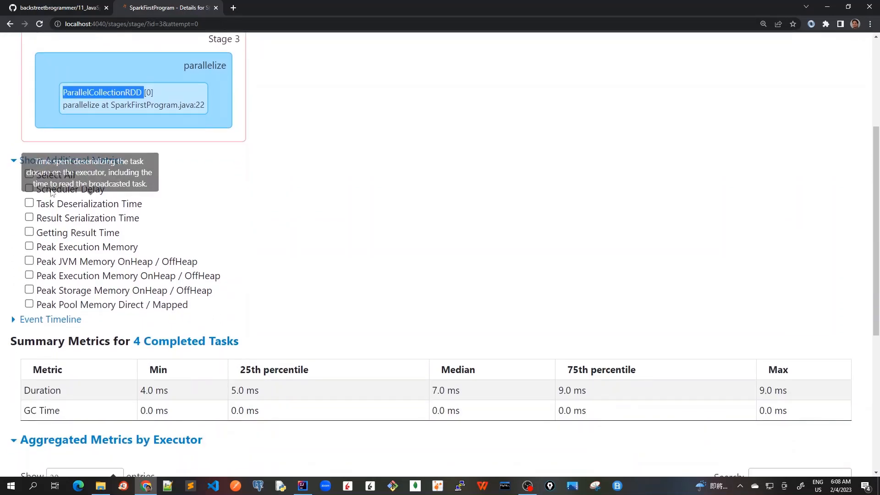
pyautogui.moveTo(274, 301)
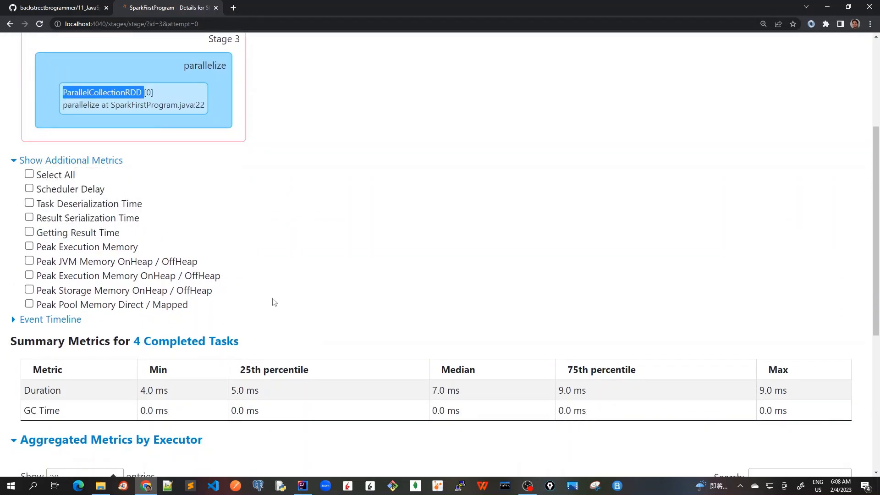
pyautogui.moveTo(330, 314)
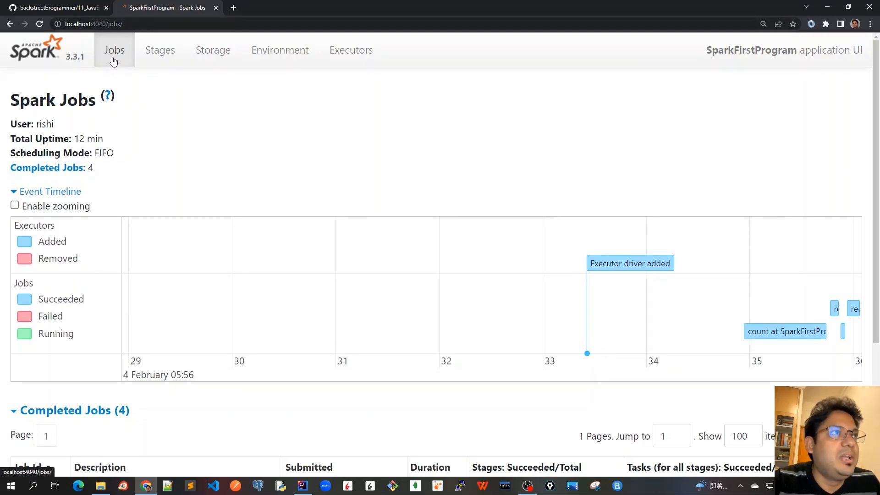
pyautogui.moveTo(297, 121)
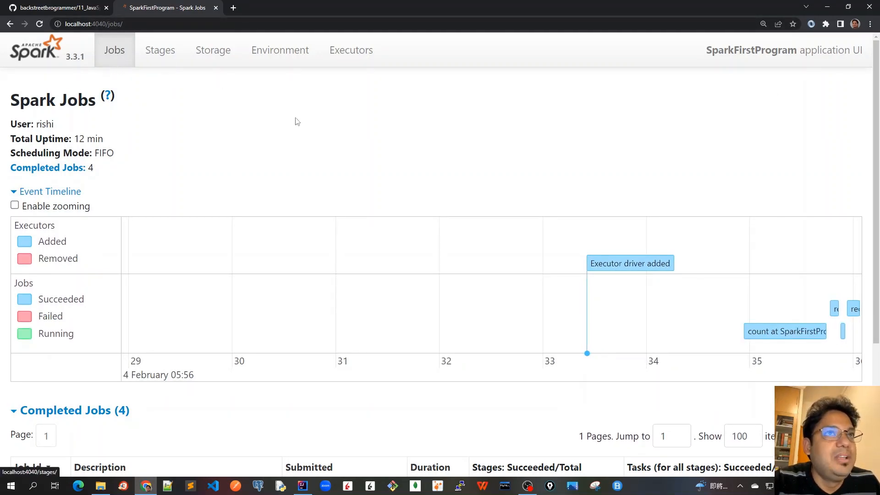
# Highlight the application name SparkFirstProgram and compare it with the appName in the source
pyautogui.doubleClick(751, 49)
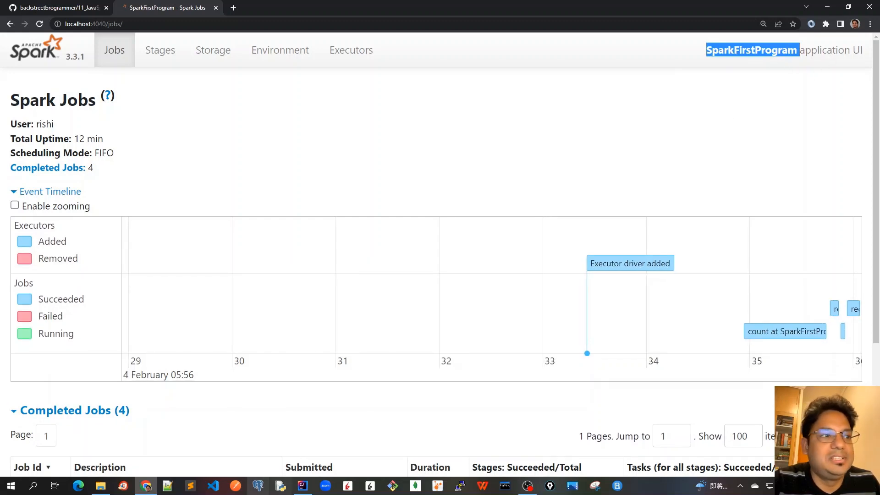
pyautogui.click(301, 485)
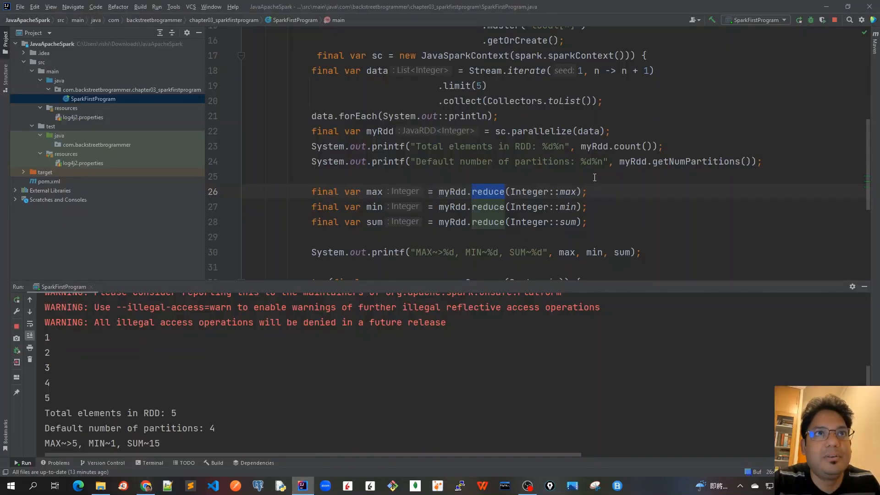
pyautogui.scroll(3)
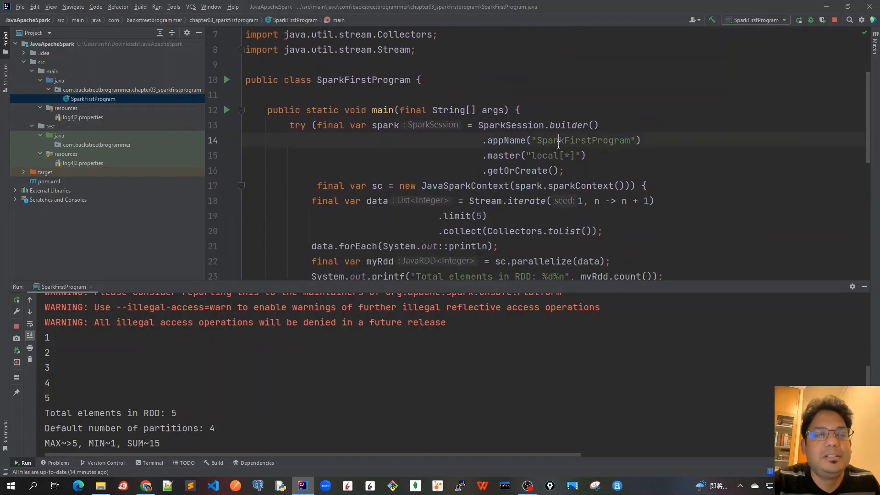
pyautogui.doubleClick(582, 140)
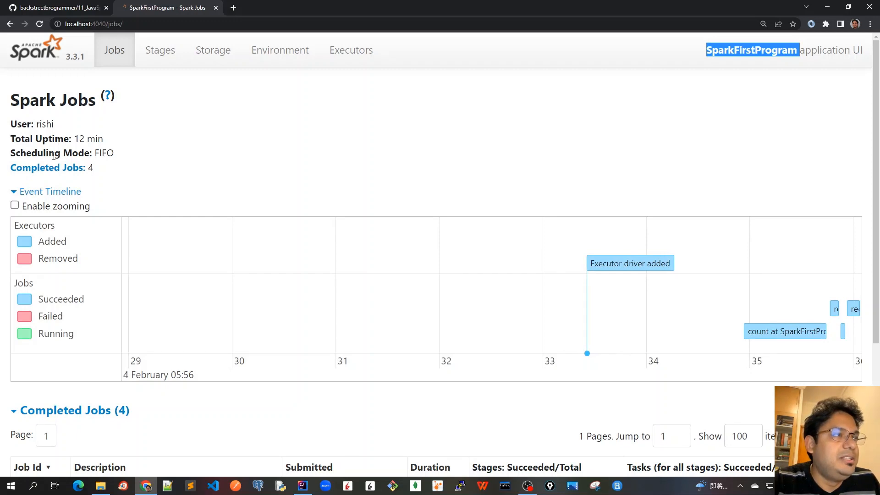
pyautogui.doubleClick(104, 153)
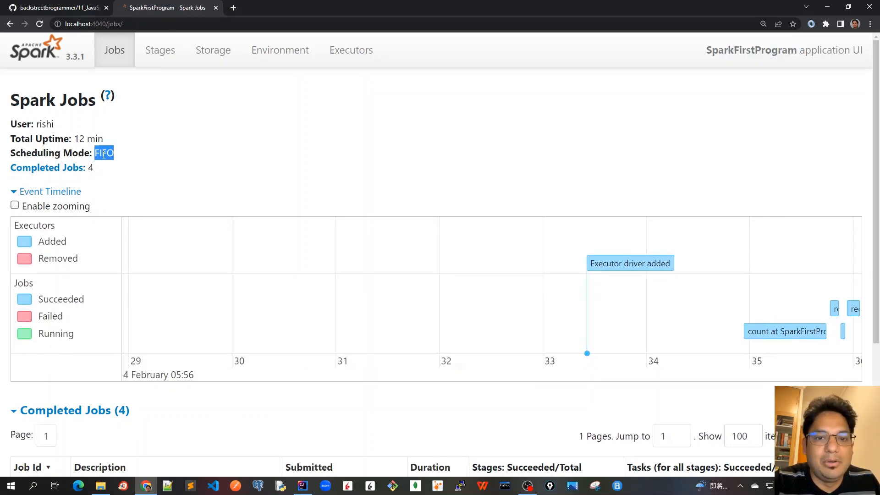
pyautogui.moveTo(138, 152)
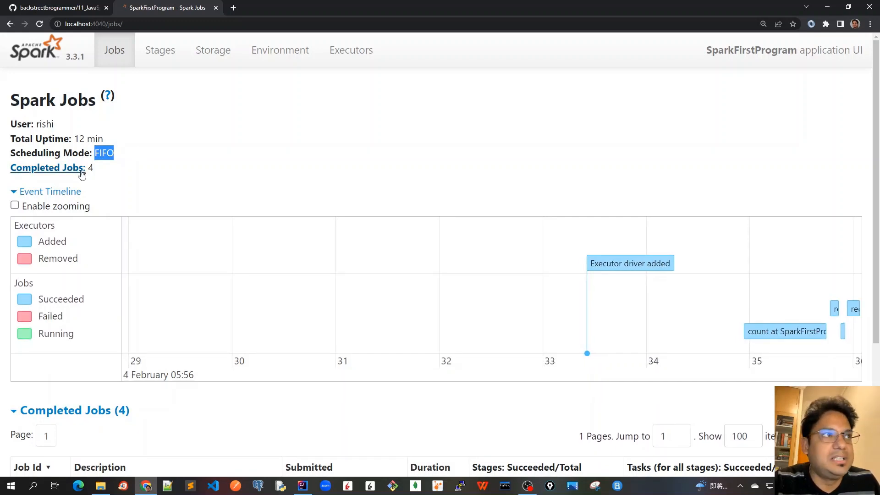
pyautogui.moveTo(128, 157)
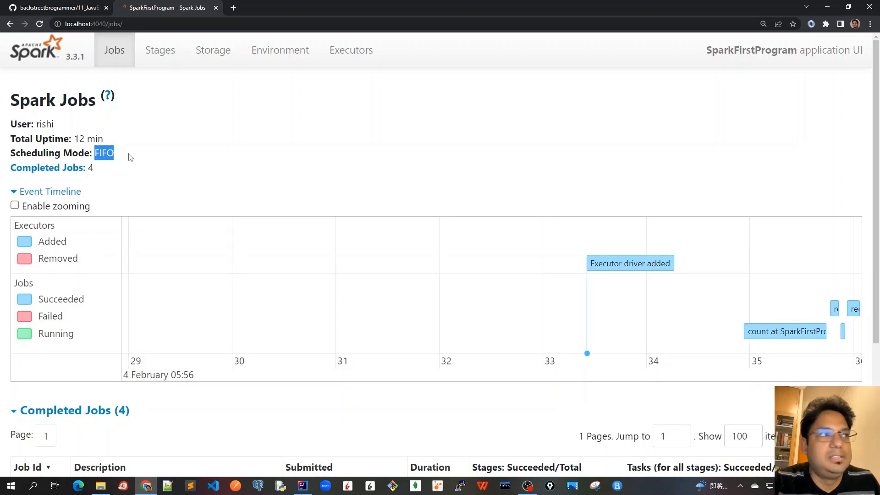
pyautogui.moveTo(175, 158)
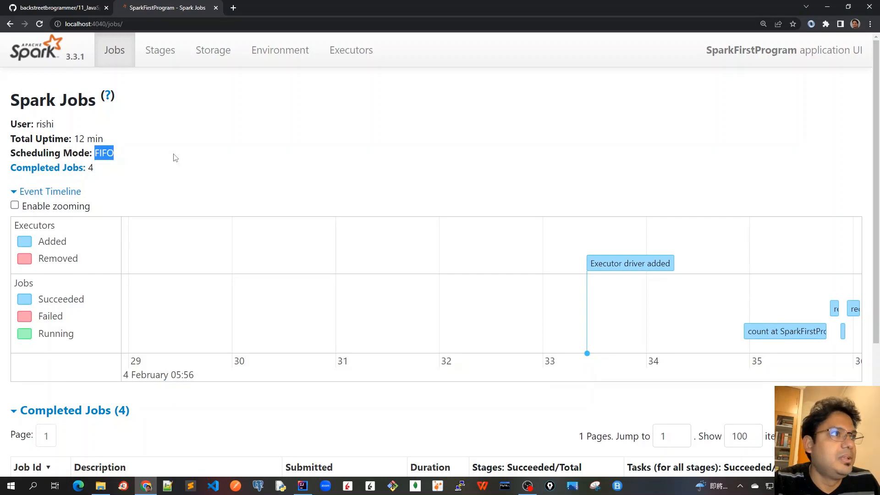
pyautogui.moveTo(49, 191)
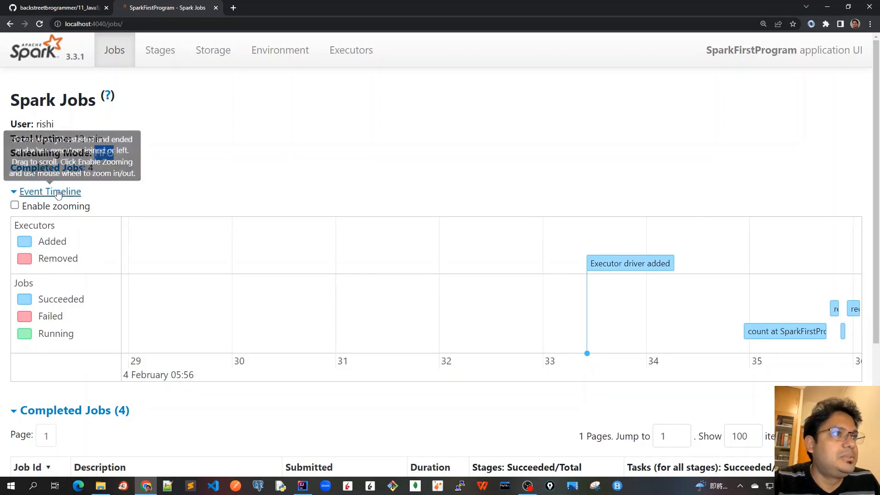
pyautogui.moveTo(50, 265)
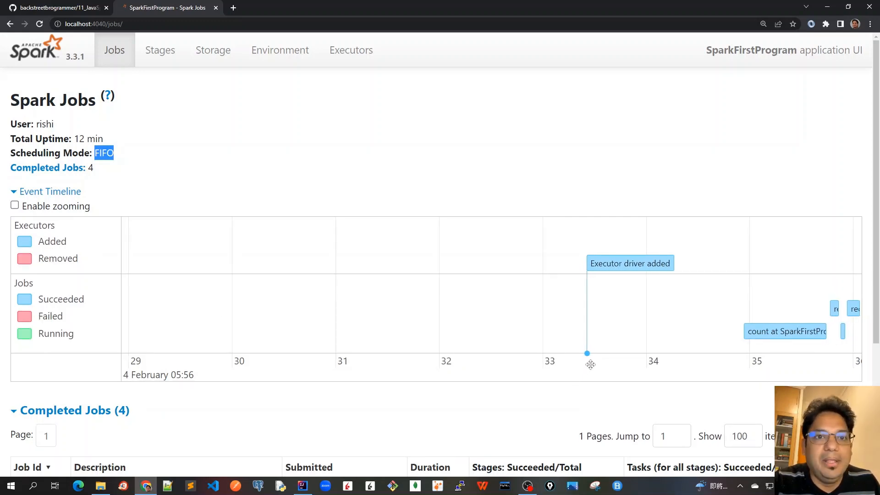
pyautogui.moveTo(83, 275)
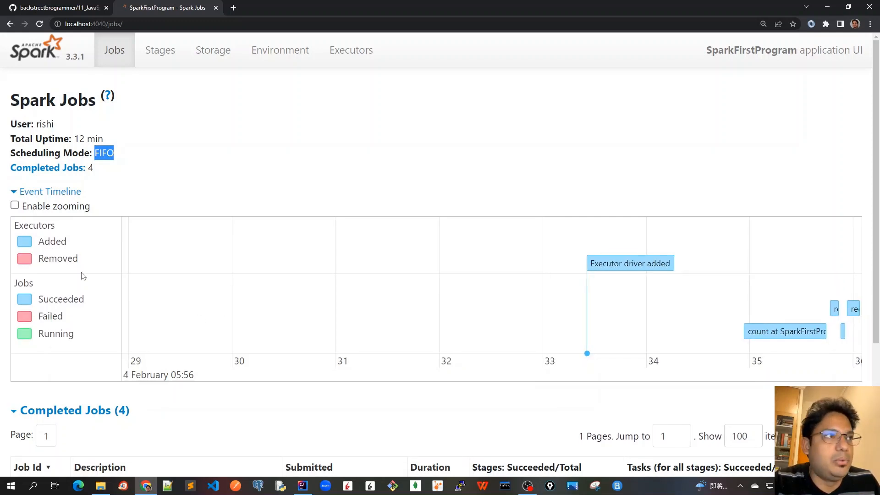
pyautogui.moveTo(106, 308)
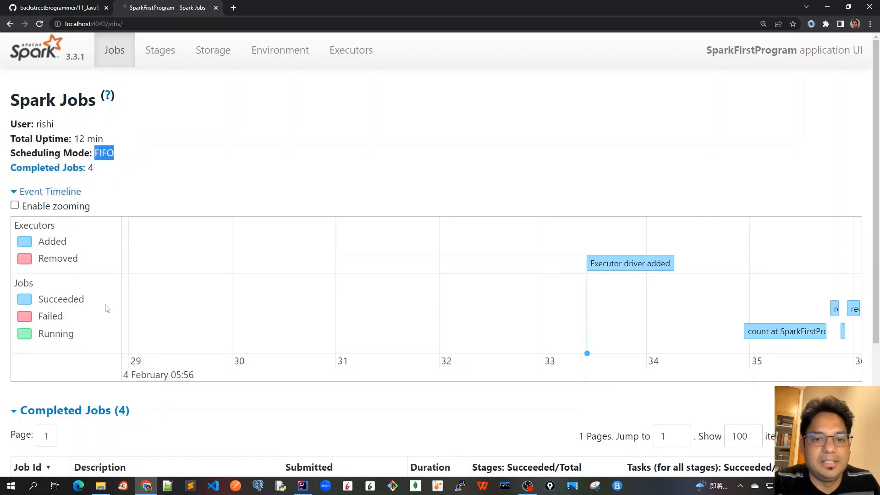
# Review the Completed Jobs table, then switch to the Stages page listing four completed stages
pyautogui.scroll(-3)
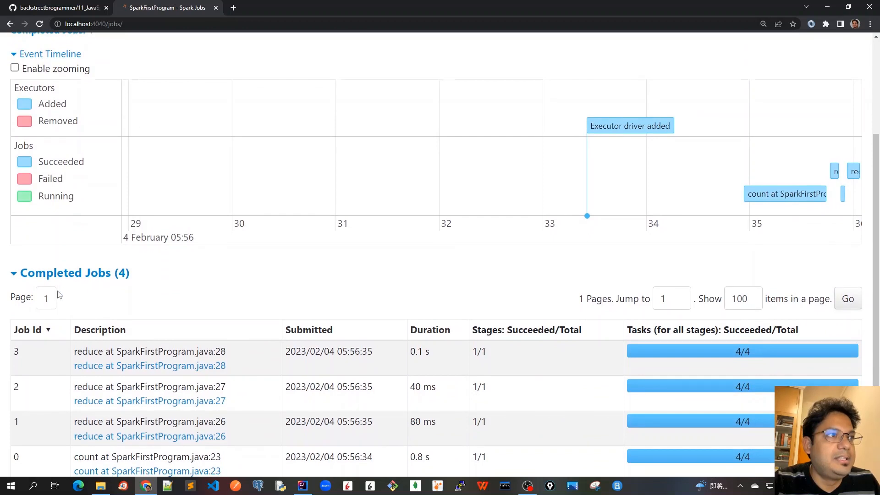
pyautogui.scroll(-3)
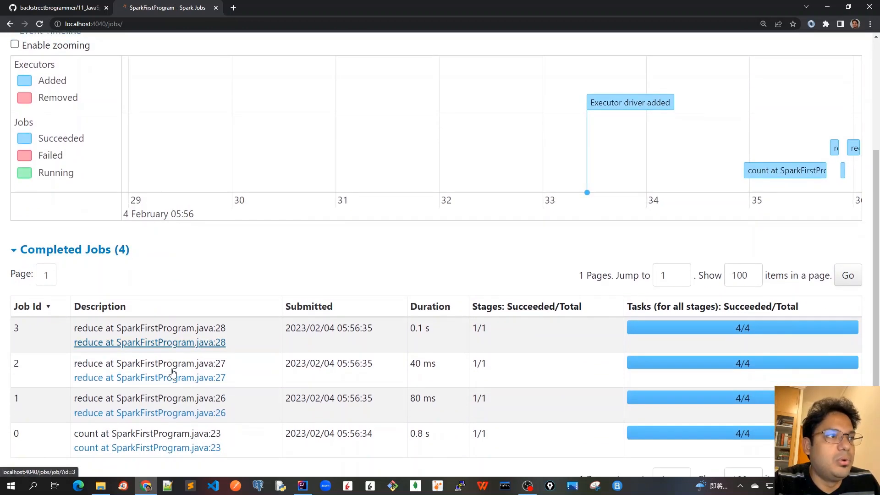
pyautogui.scroll(-3)
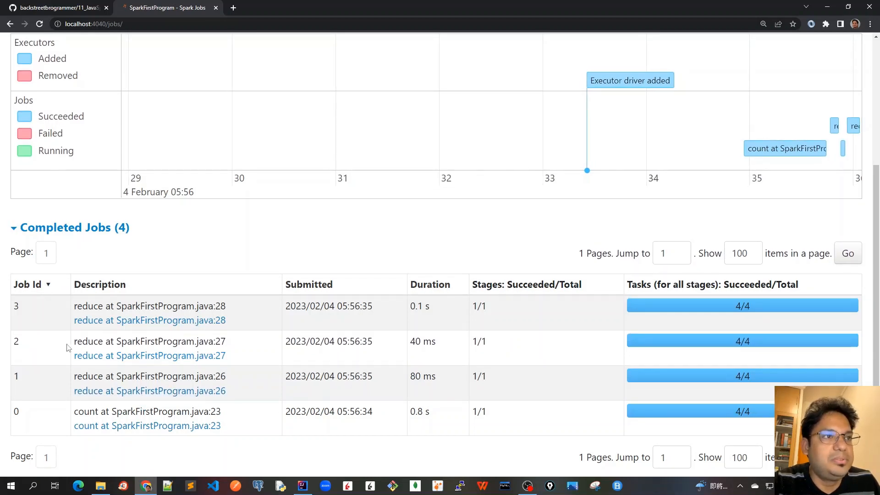
pyautogui.moveTo(309, 290)
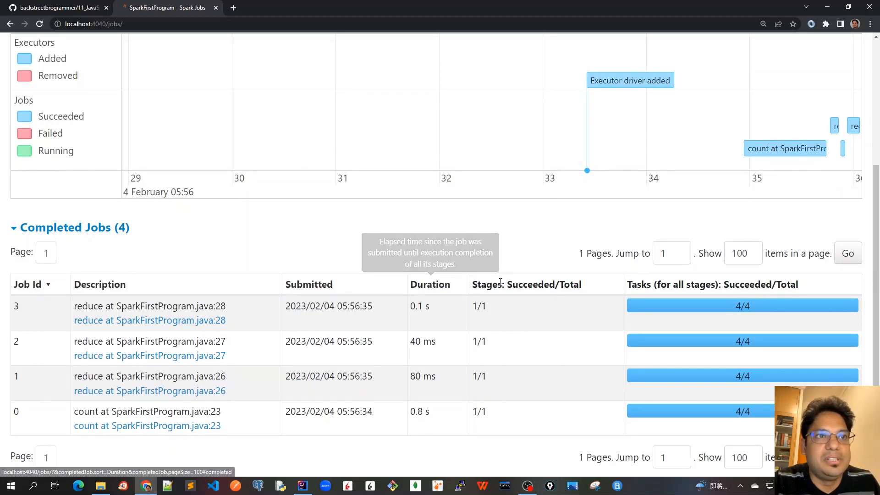
pyautogui.moveTo(219, 371)
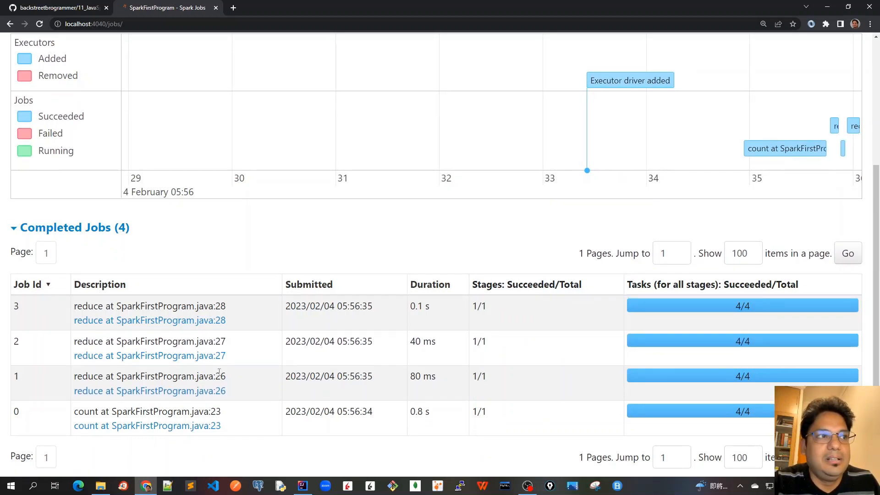
pyautogui.moveTo(570, 284)
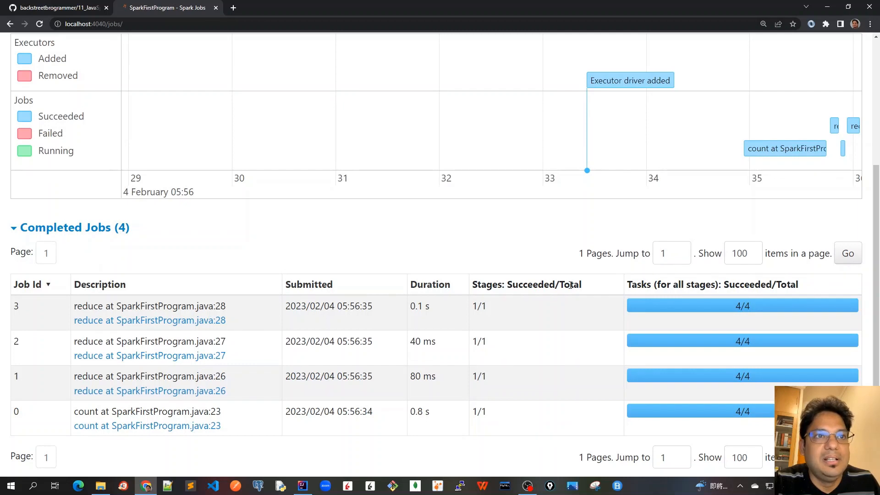
pyautogui.moveTo(597, 303)
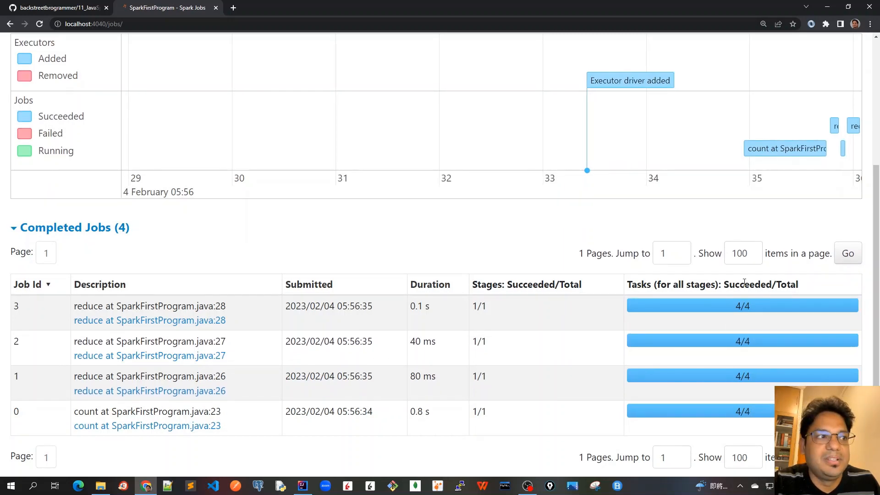
pyautogui.scroll(3)
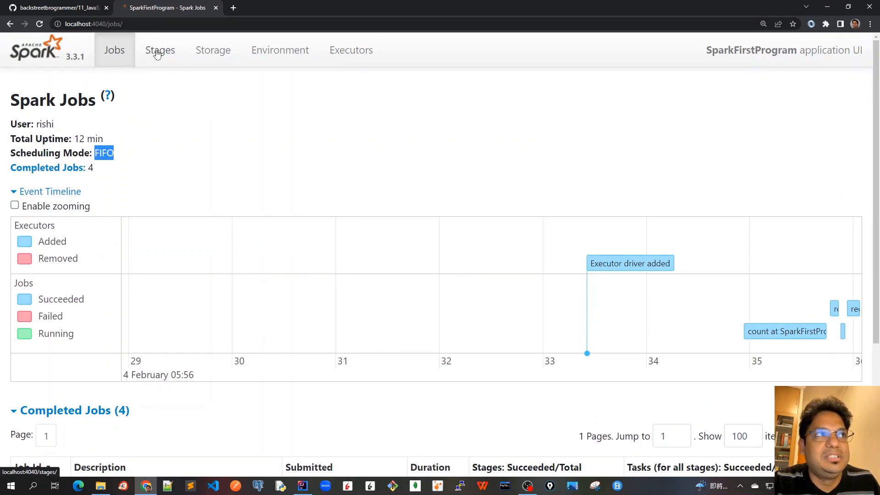
pyautogui.click(160, 49)
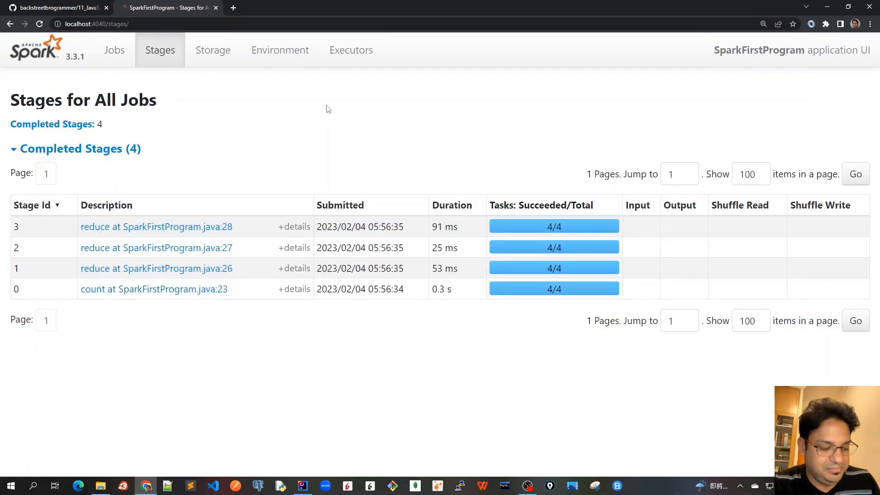